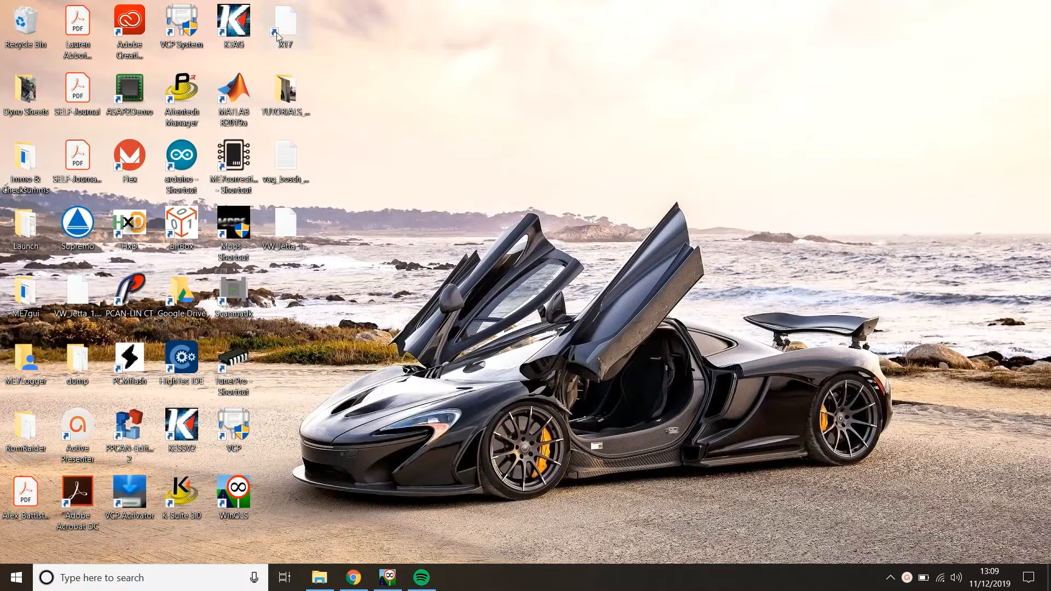
Step: Start MAGPro2 X17 from its desktop shortcut, showing the vehicle make and ECU list
{"action": "left_click", "coordinate": [285, 25]}
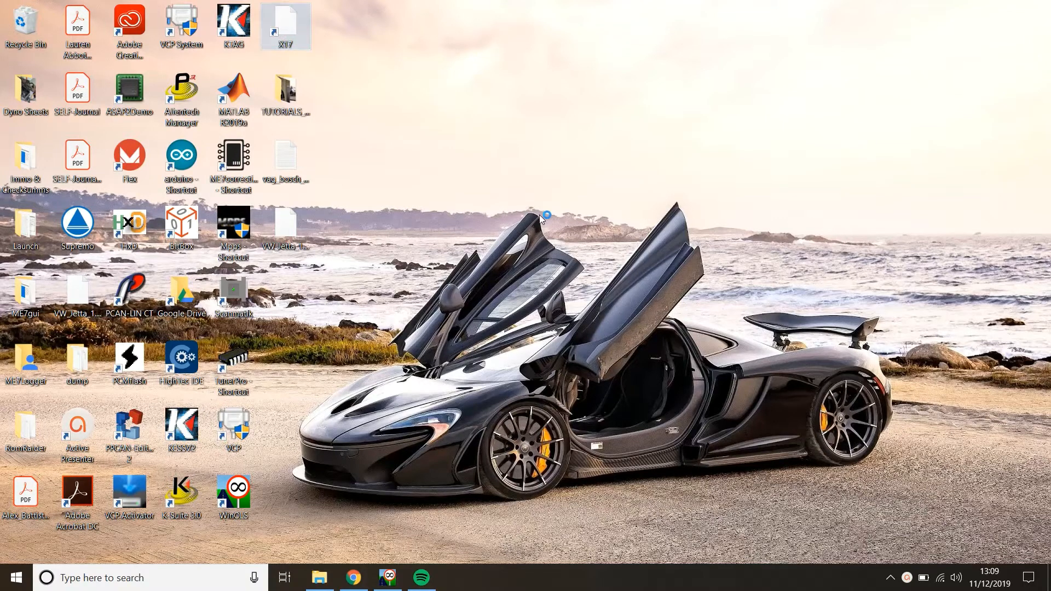
{"action": "mouse_move", "coordinate": [540, 218]}
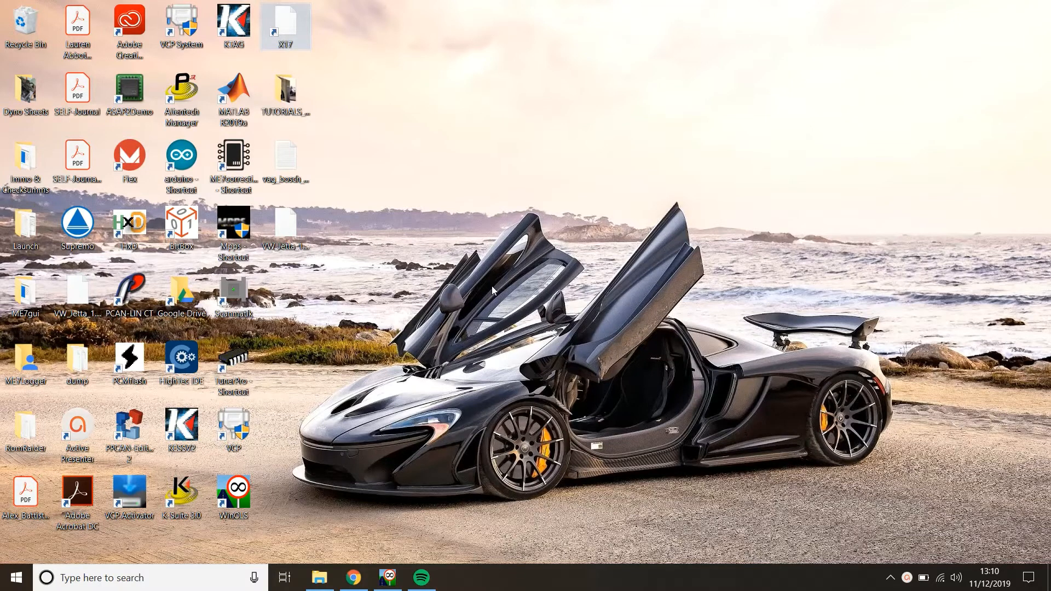
{"action": "double_click", "coordinate": [285, 23]}
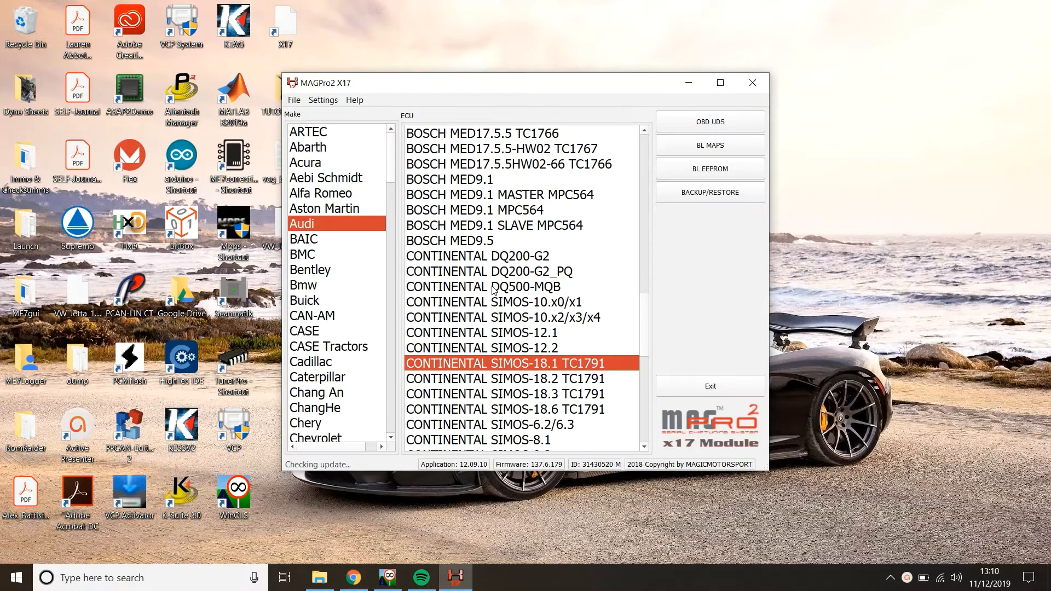
Step: Maximize the window and browse Audi's models, glancing at CAN-AM before returning to Audi
{"action": "left_click", "coordinate": [720, 82]}
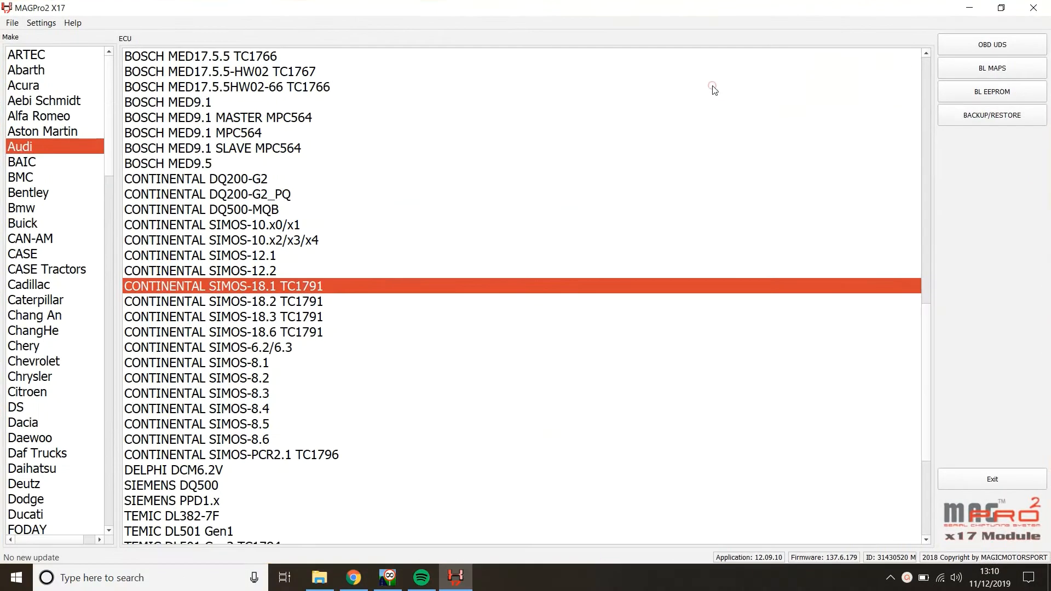
{"action": "left_click", "coordinate": [40, 22]}
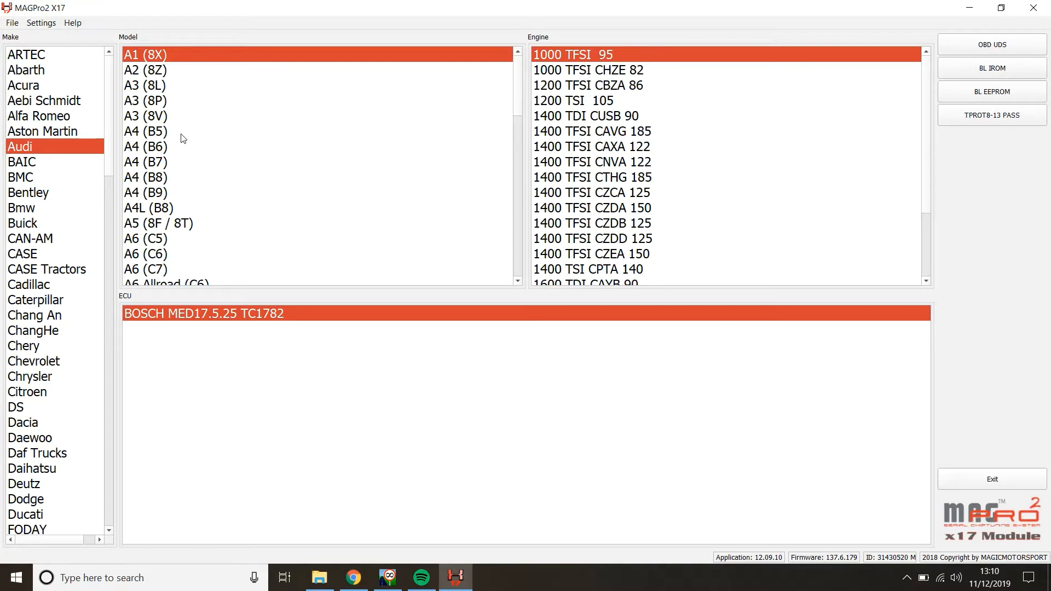
{"action": "left_click", "coordinate": [30, 238]}
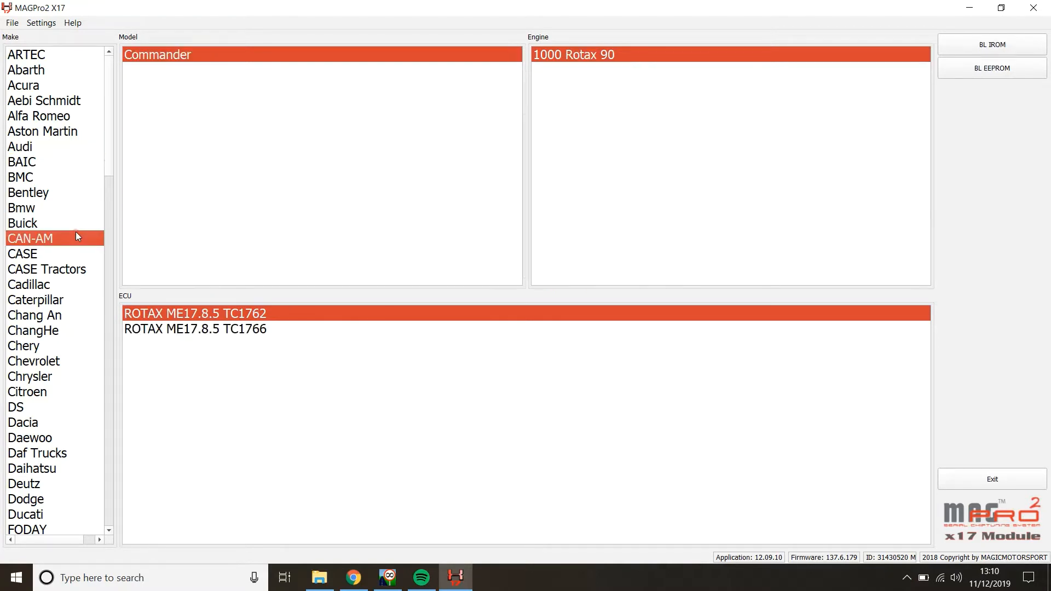
{"action": "left_click", "coordinate": [20, 146]}
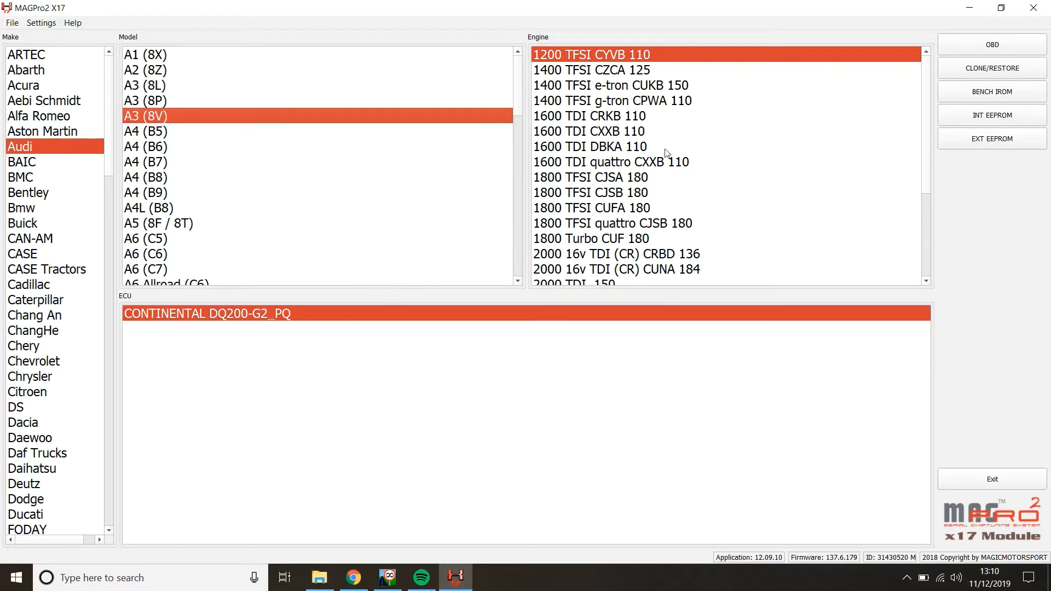
{"action": "mouse_move", "coordinate": [584, 296]}
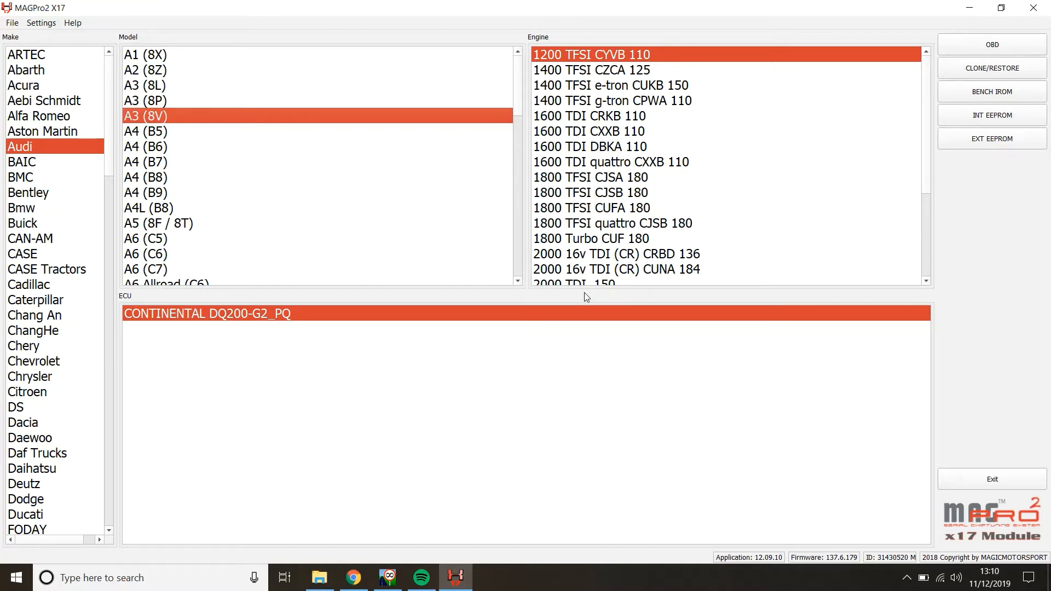
{"action": "mouse_move", "coordinate": [45, 341]}
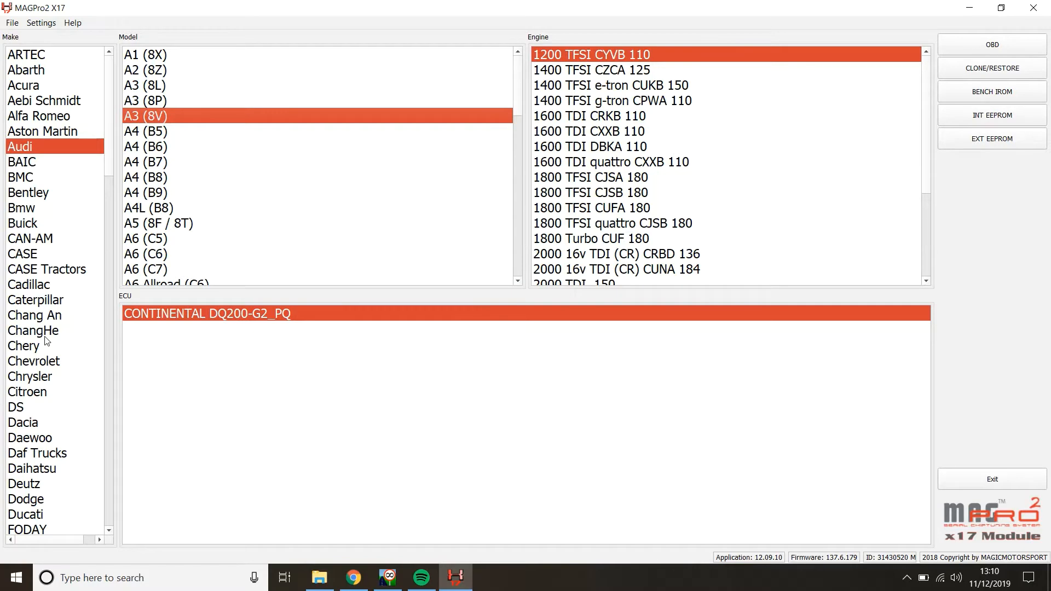
Step: Choose Mercedes A (W176) with the 45 AMG 4MATIC M133.980 360 engine, Bosch MED17.7.2 TC1797
{"action": "scroll", "scroll_direction": "down", "scroll_amount": 3}
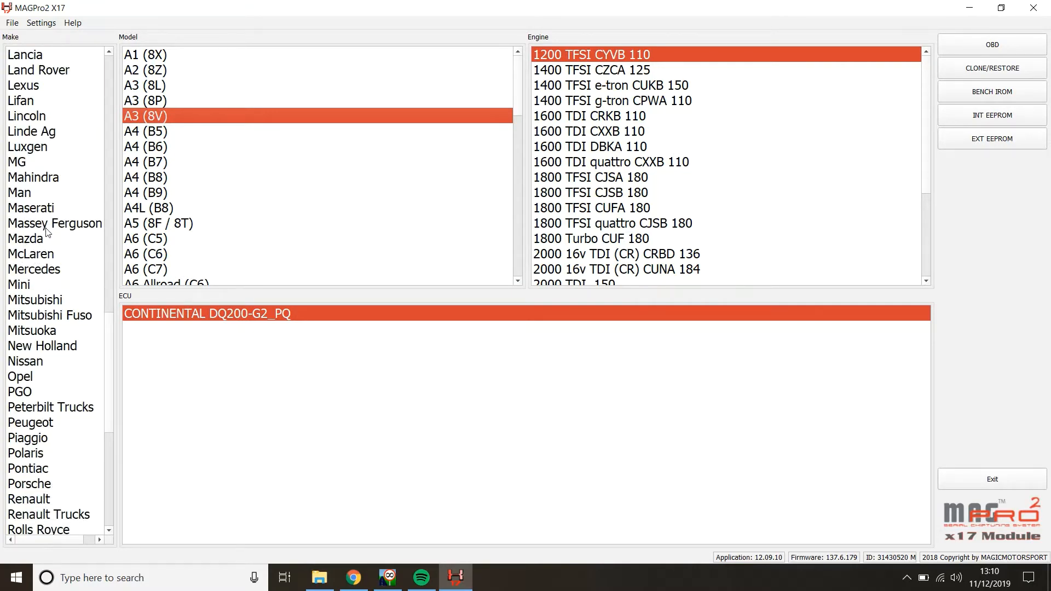
{"action": "left_click", "coordinate": [34, 270]}
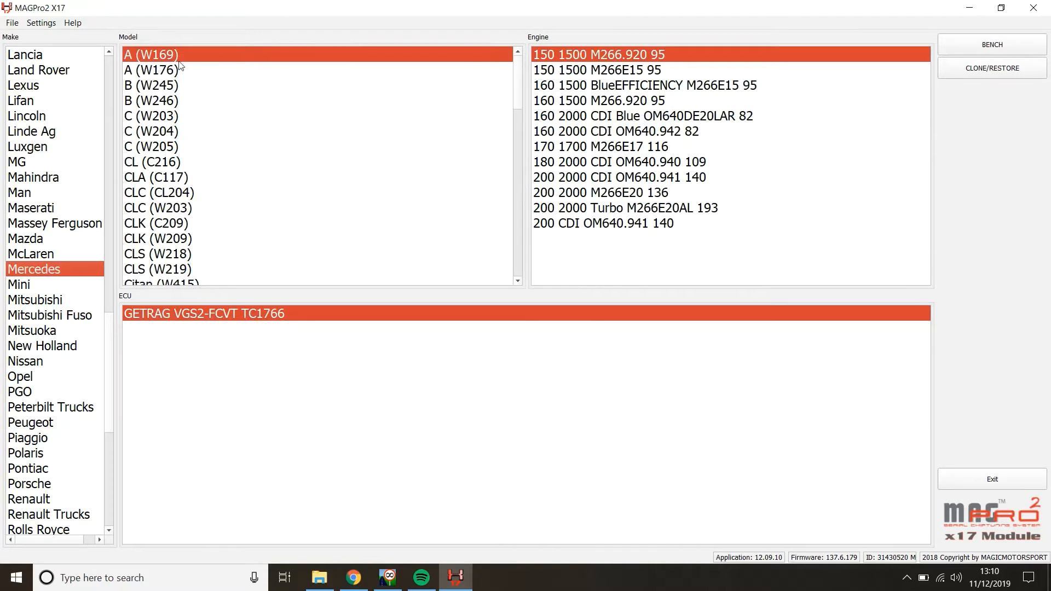
{"action": "left_click", "coordinate": [153, 70]}
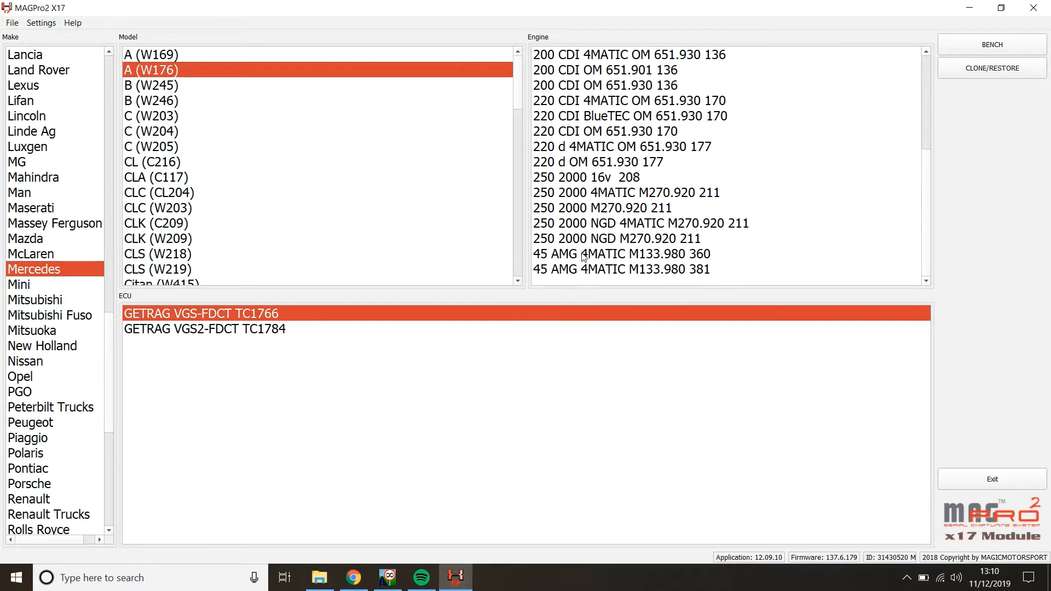
{"action": "mouse_move", "coordinate": [603, 262]}
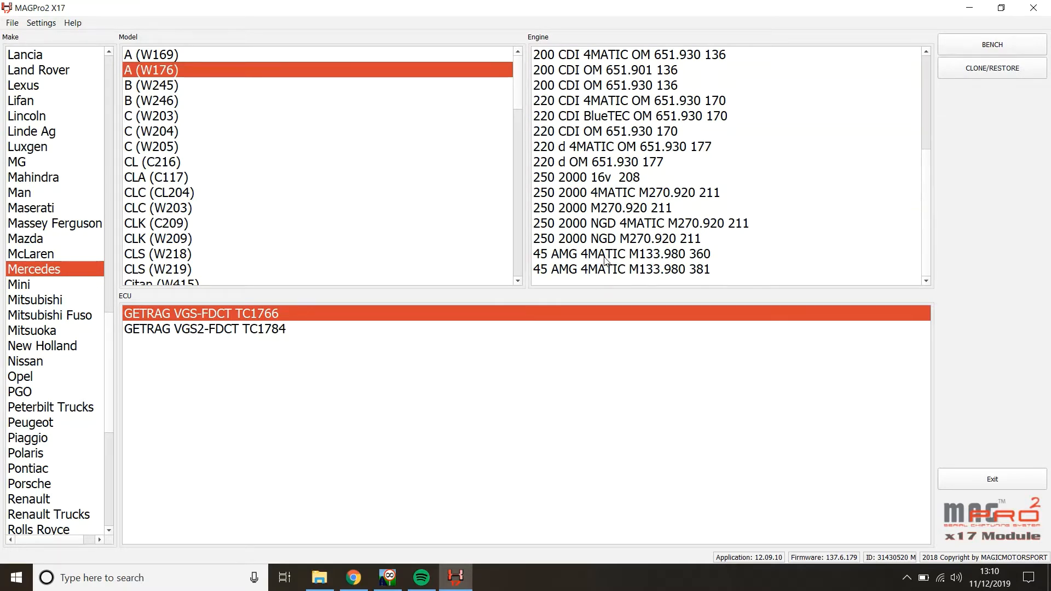
{"action": "left_click", "coordinate": [621, 253]}
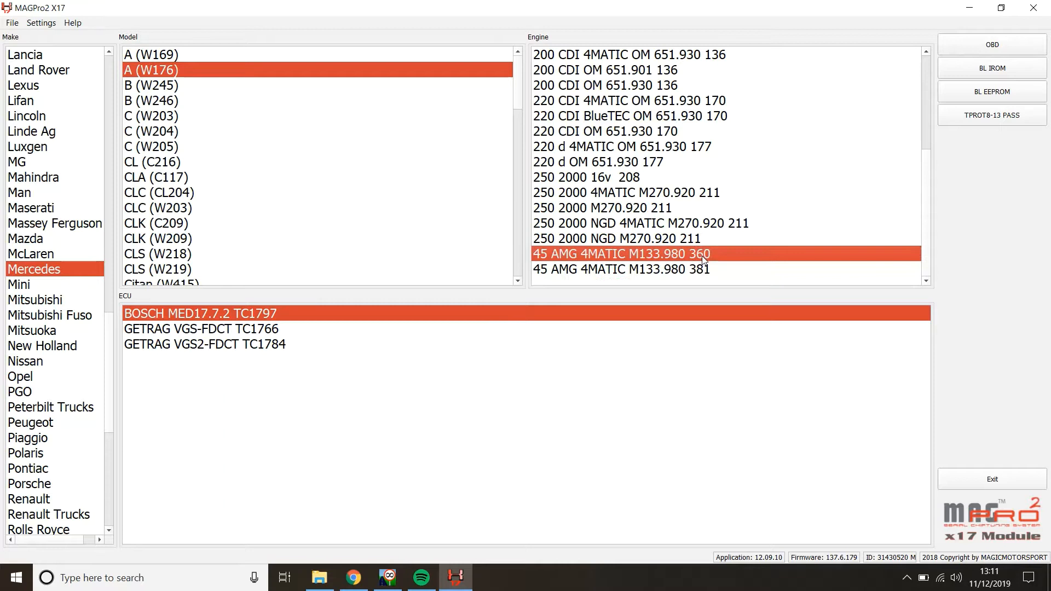
{"action": "mouse_move", "coordinate": [793, 232]}
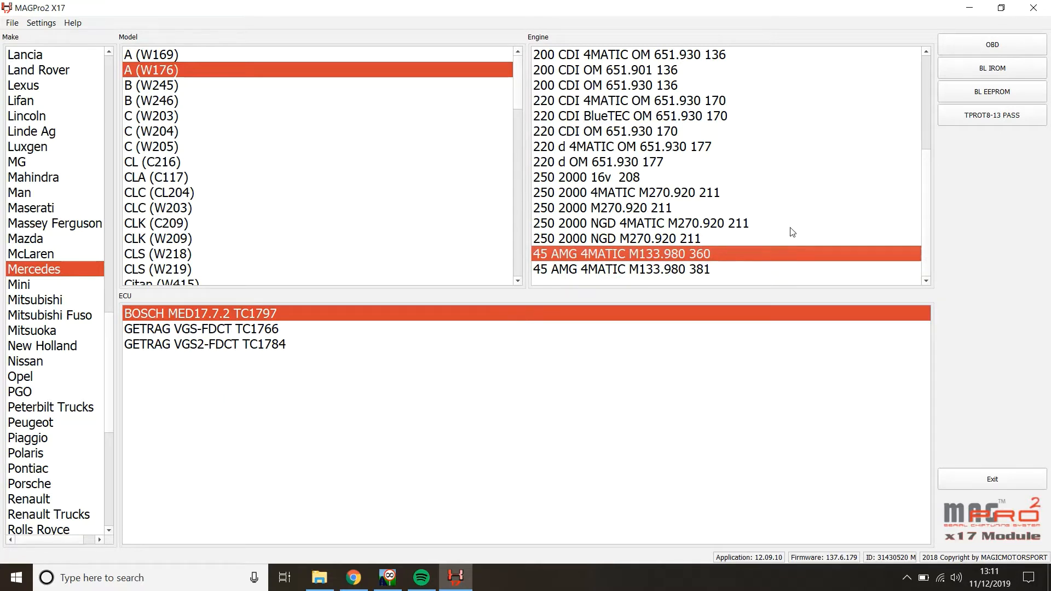
{"action": "left_click", "coordinate": [622, 270]}
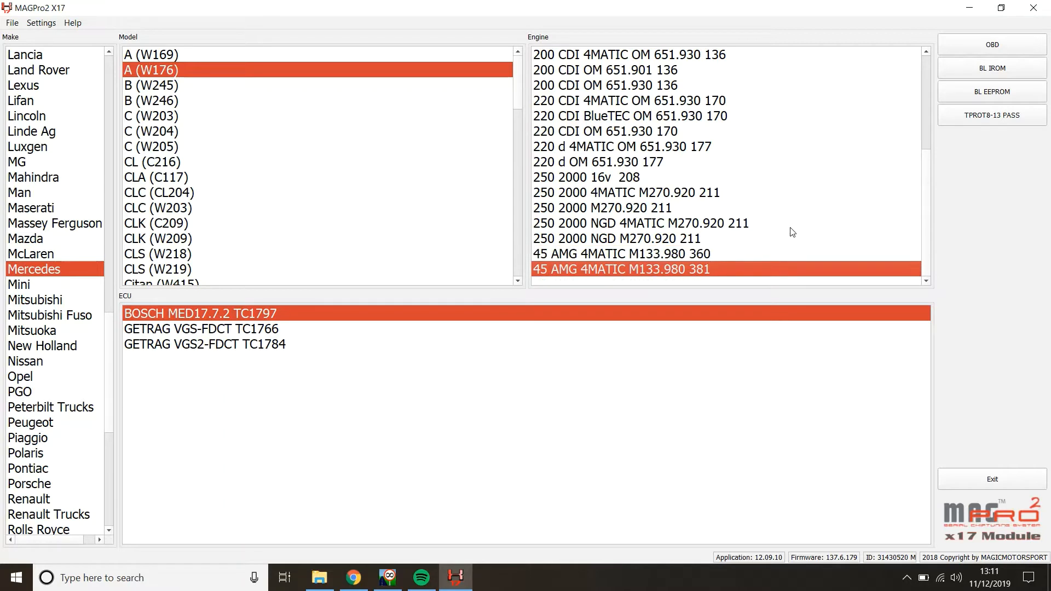
{"action": "left_click", "coordinate": [620, 253]}
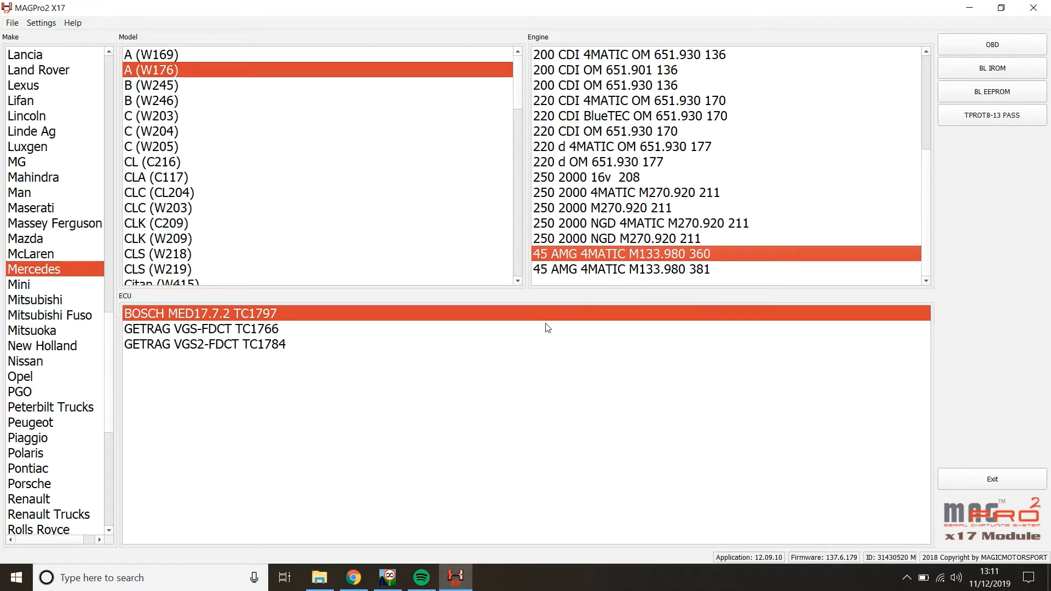
{"action": "mouse_move", "coordinate": [228, 333]}
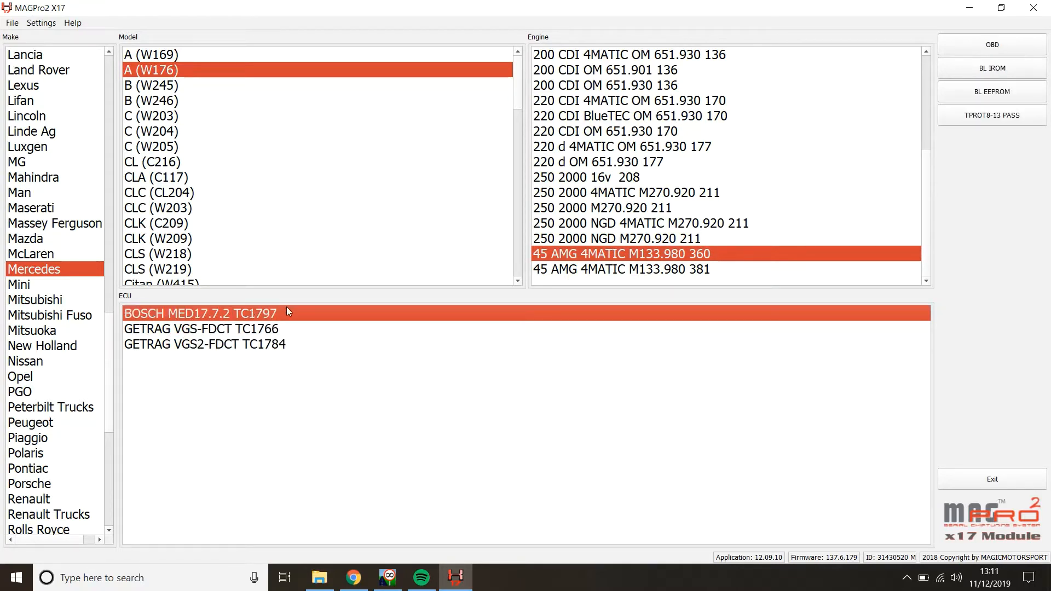
{"action": "left_click", "coordinate": [201, 328]}
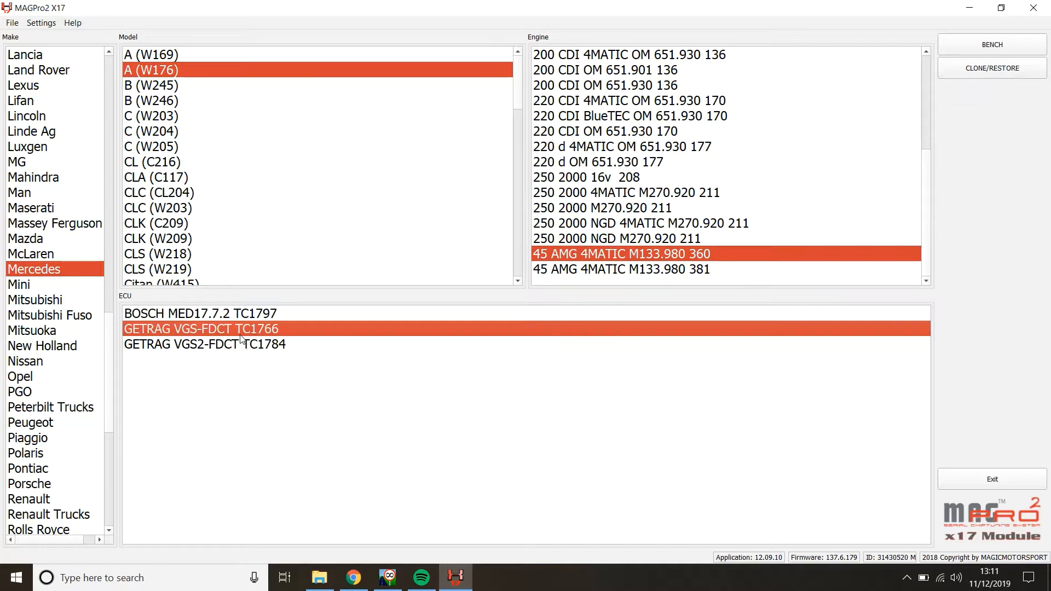
{"action": "left_click", "coordinate": [205, 343]}
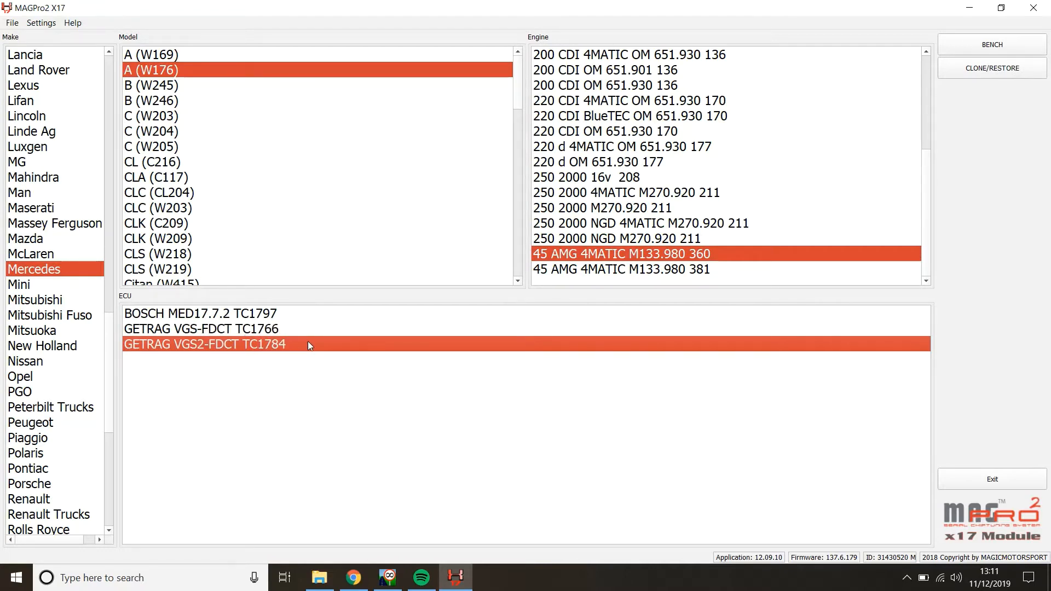
{"action": "left_click", "coordinate": [203, 313]}
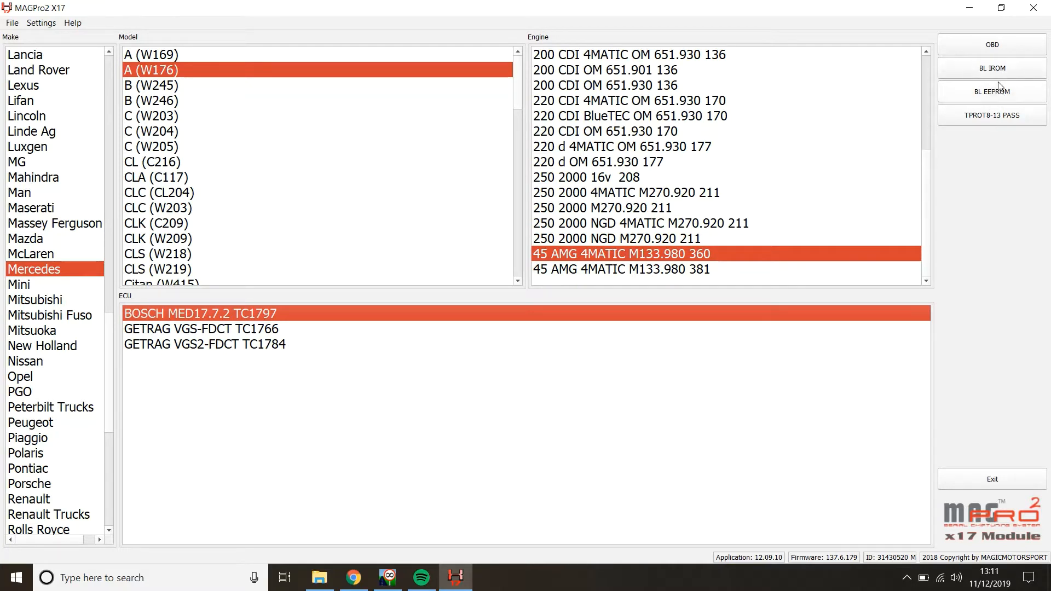
{"action": "mouse_move", "coordinate": [1001, 123]}
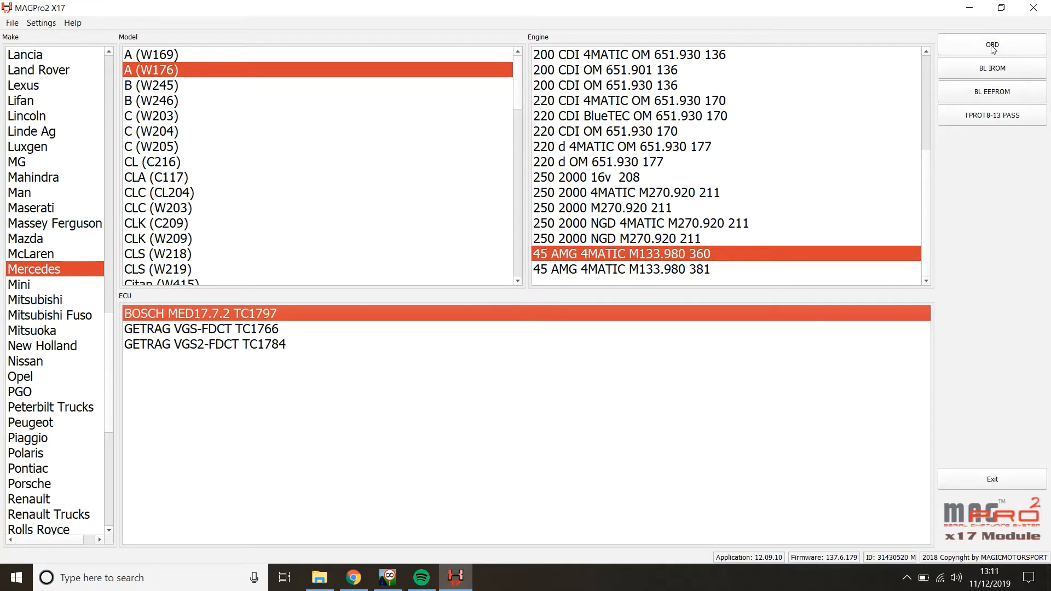
Step: Begin the OBD session for the MED17.7.2 ECU and start identification up to the power prompt
{"action": "left_click", "coordinate": [992, 44]}
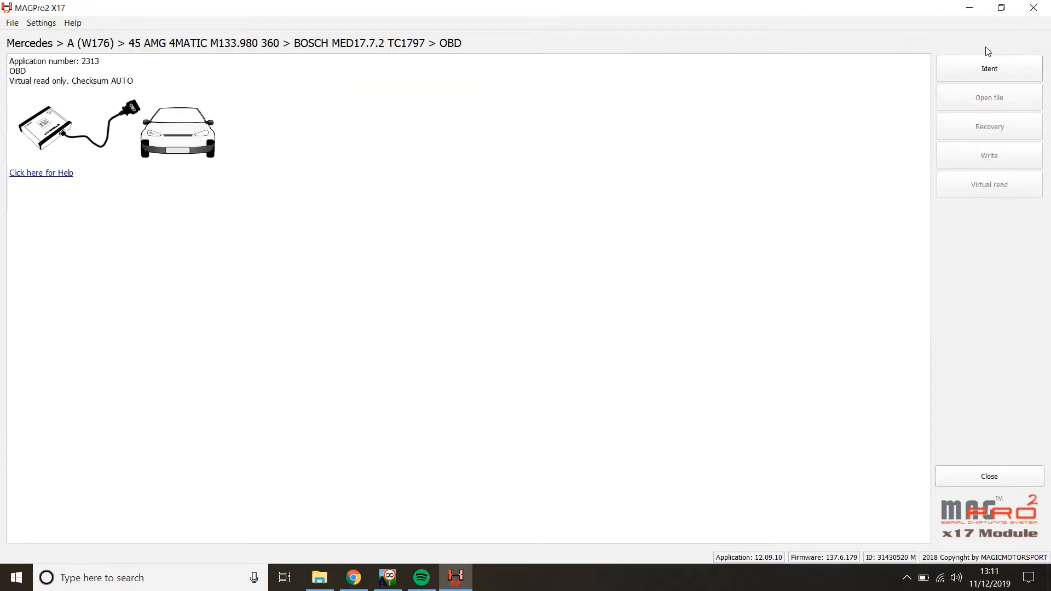
{"action": "left_click", "coordinate": [988, 68]}
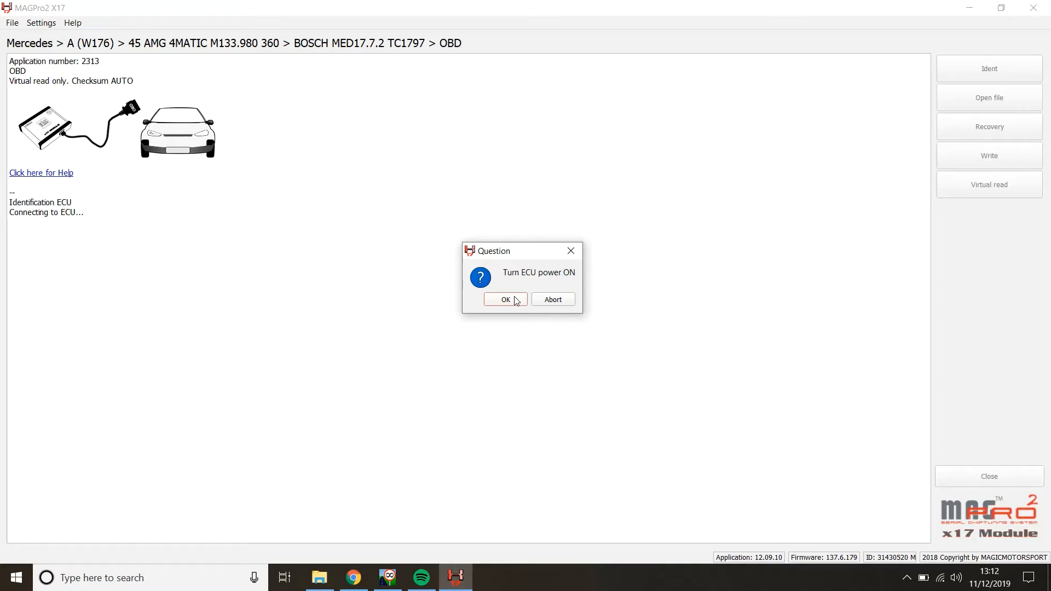
Step: Confirm ECU power is on so identification lists part numbers, VIN and counters, Finished OK
{"action": "left_click", "coordinate": [505, 299]}
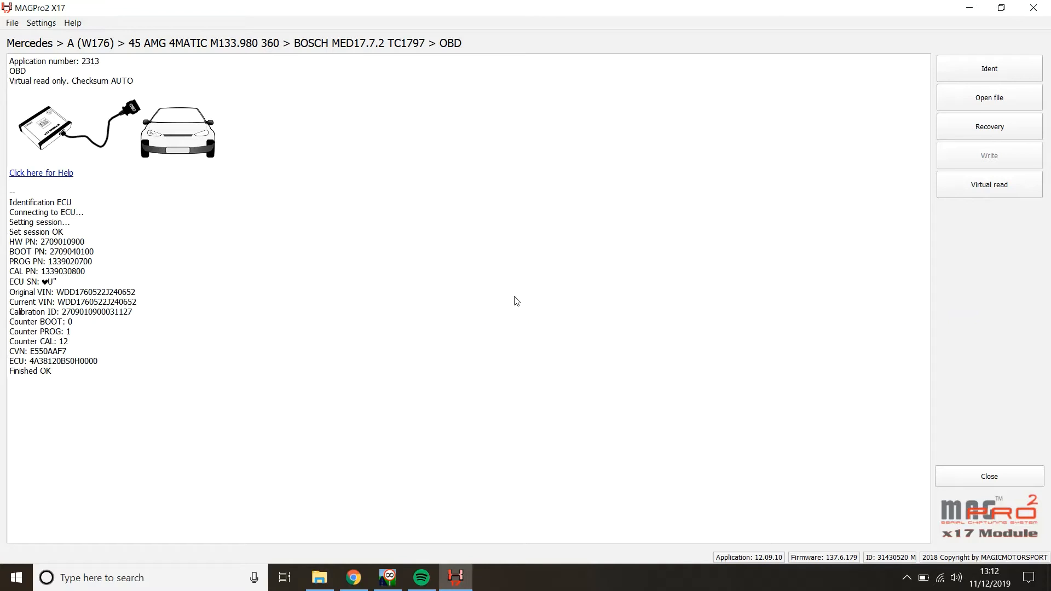
{"action": "mouse_move", "coordinate": [785, 255]}
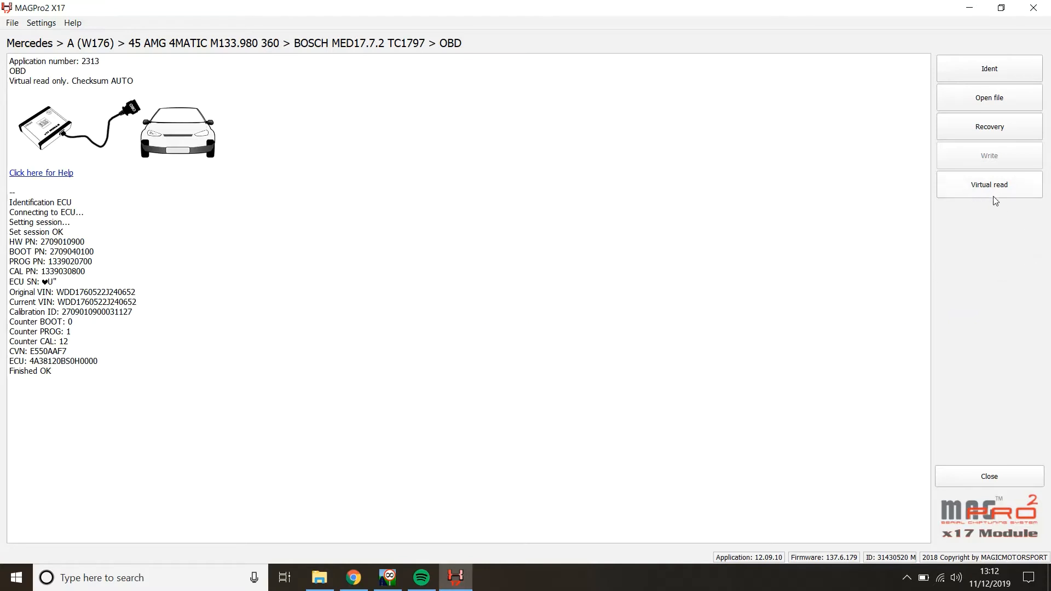
{"action": "mouse_move", "coordinate": [969, 235]}
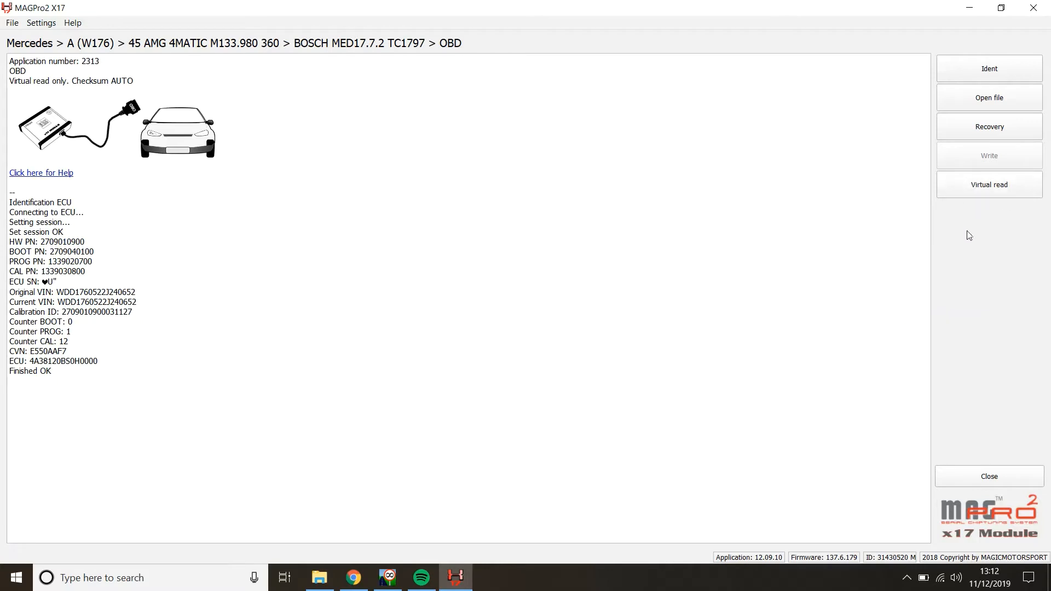
{"action": "mouse_move", "coordinate": [946, 238]}
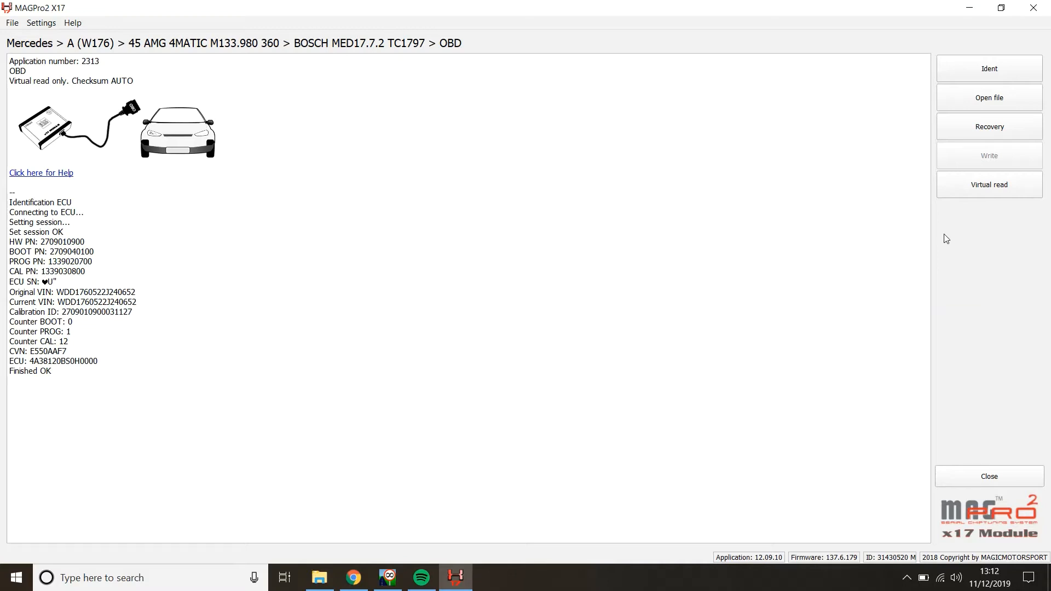
{"action": "mouse_move", "coordinate": [984, 191]}
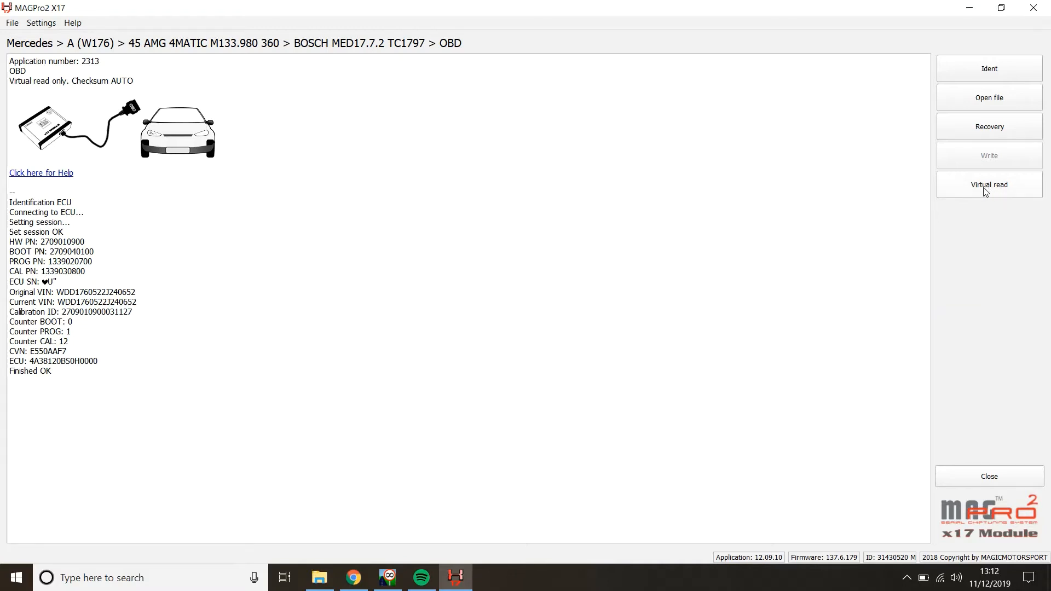
{"action": "mouse_move", "coordinate": [993, 189]}
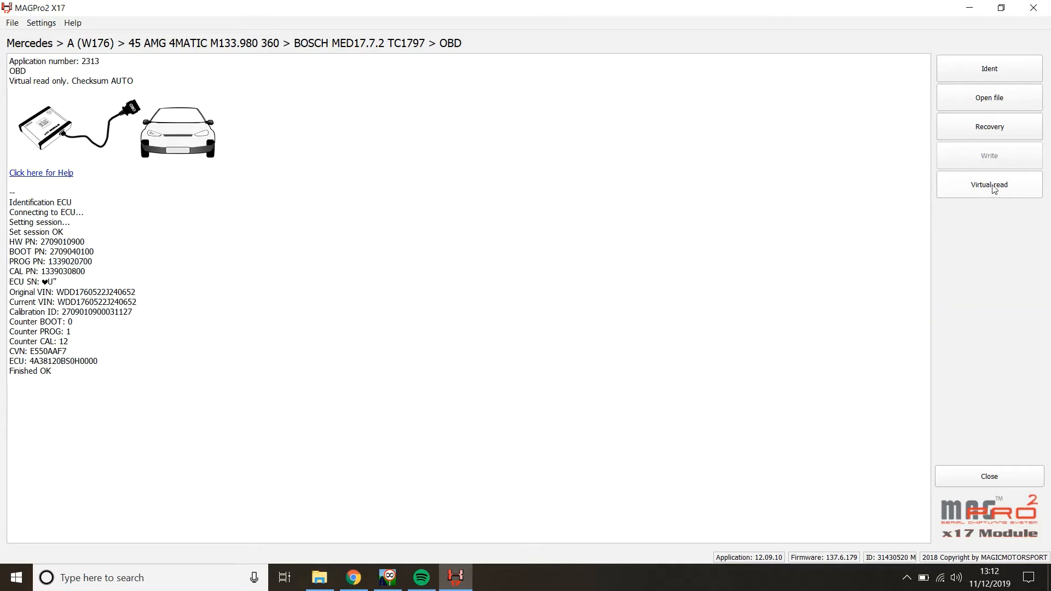
{"action": "mouse_move", "coordinate": [995, 253]}
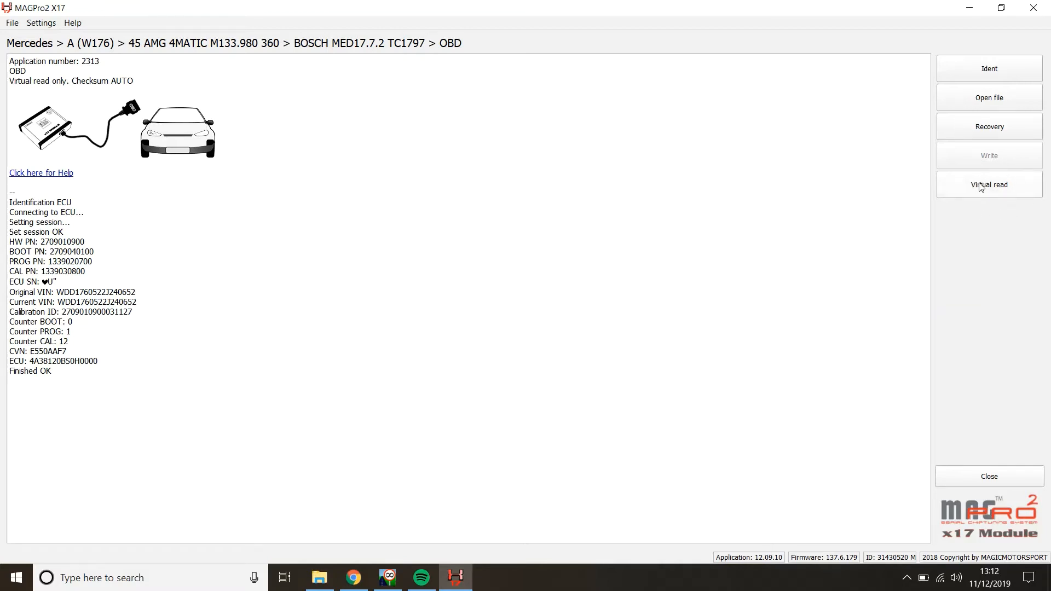
{"action": "left_click", "coordinate": [987, 184]}
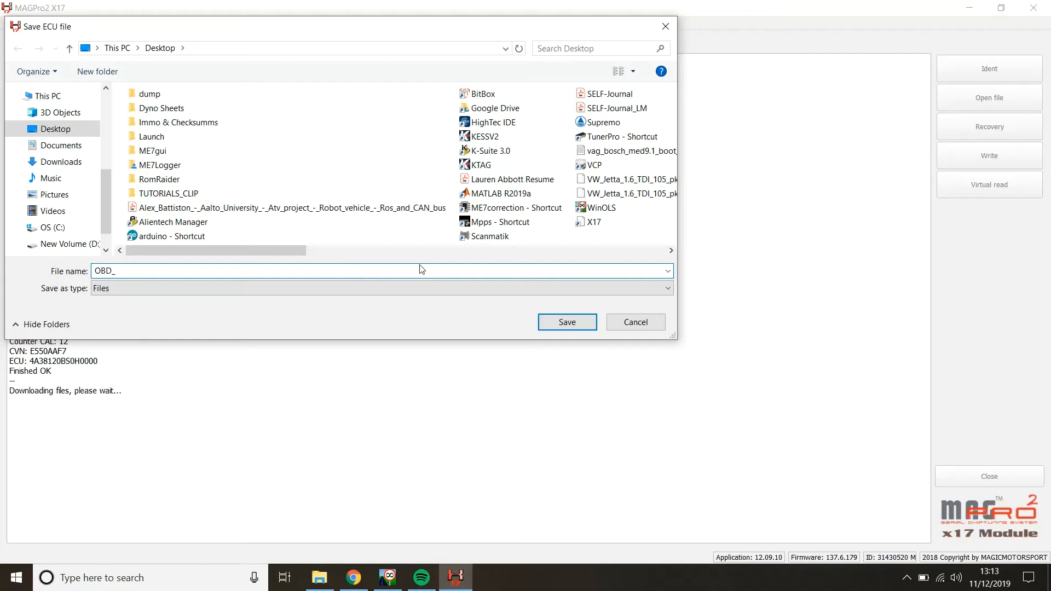
Step: Save the virtual read to the Desktop as OBD_mercedesa45stockobd
{"action": "type", "text": "mercedesa45stockobd"}
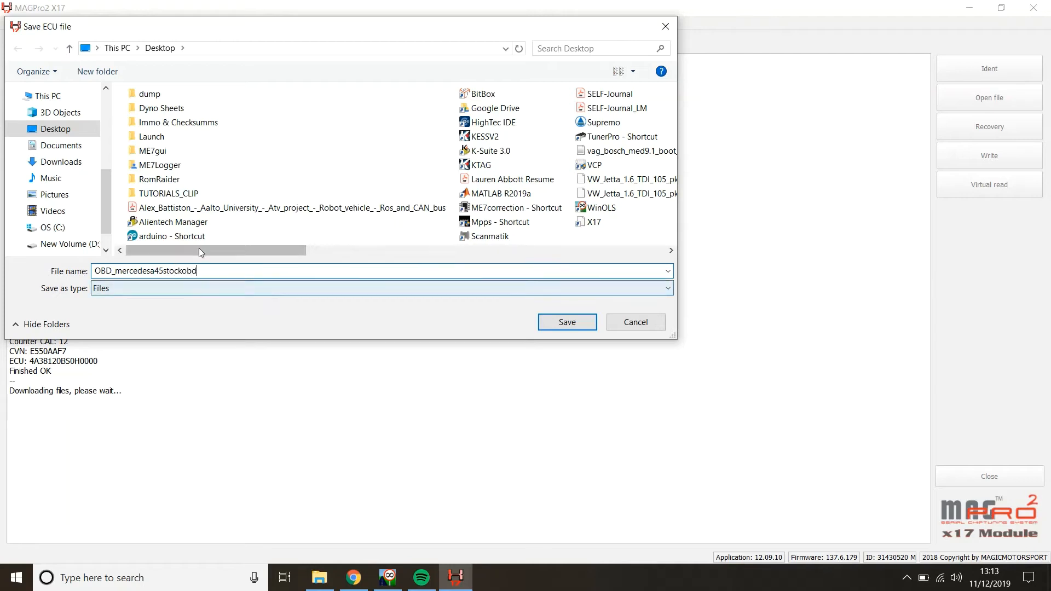
{"action": "left_click", "coordinate": [53, 129]}
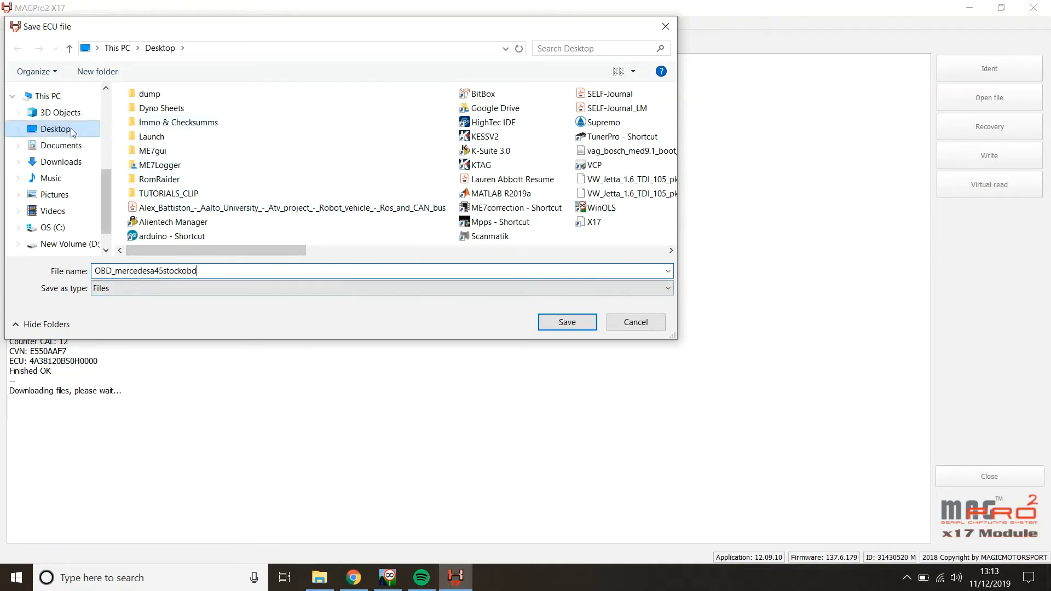
{"action": "left_click", "coordinate": [566, 321]}
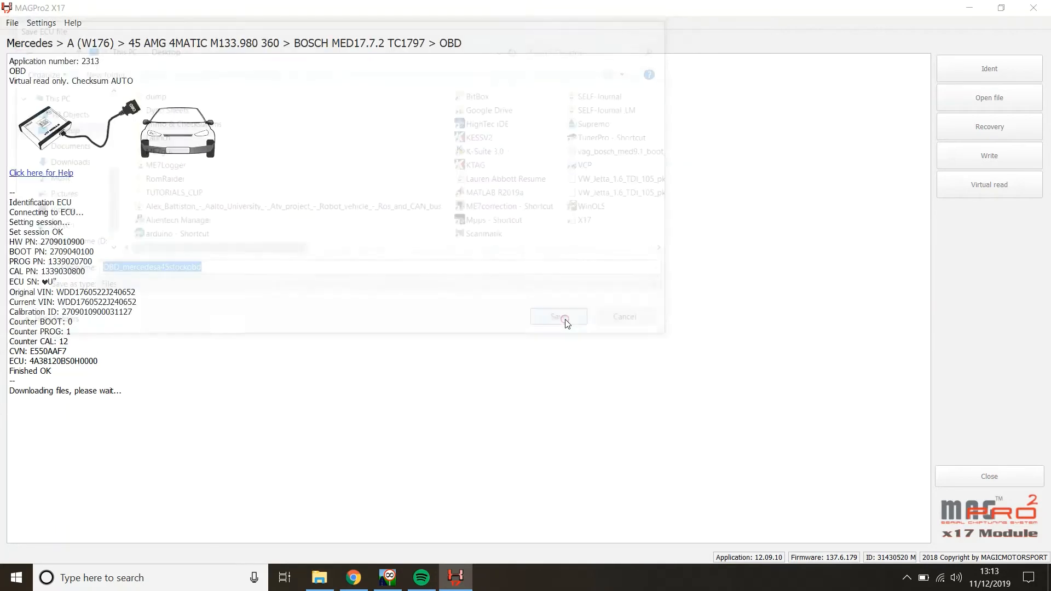
{"action": "left_click", "coordinate": [557, 315]}
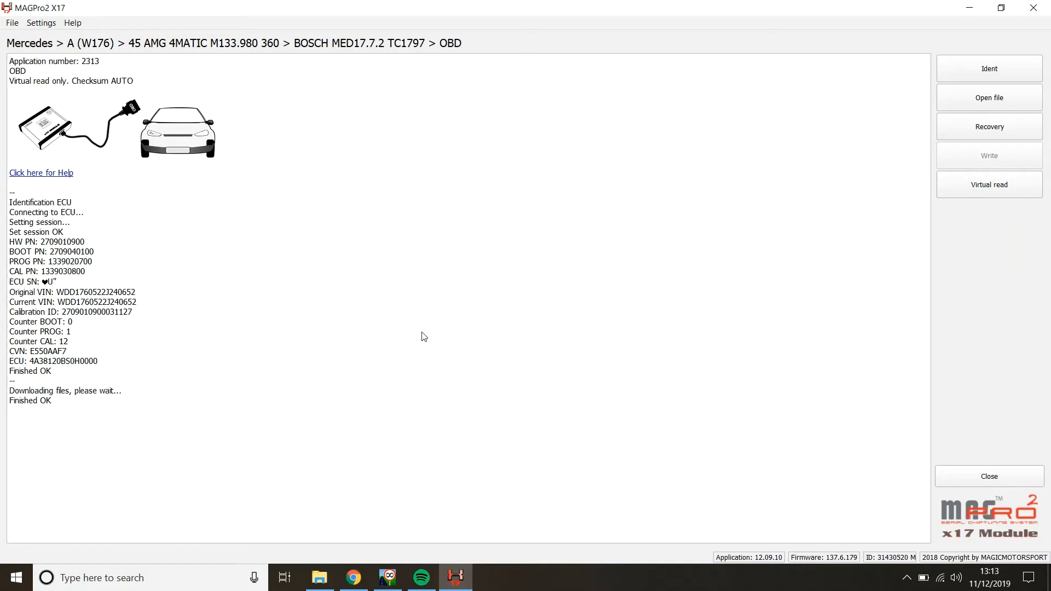
{"action": "mouse_move", "coordinate": [516, 279]}
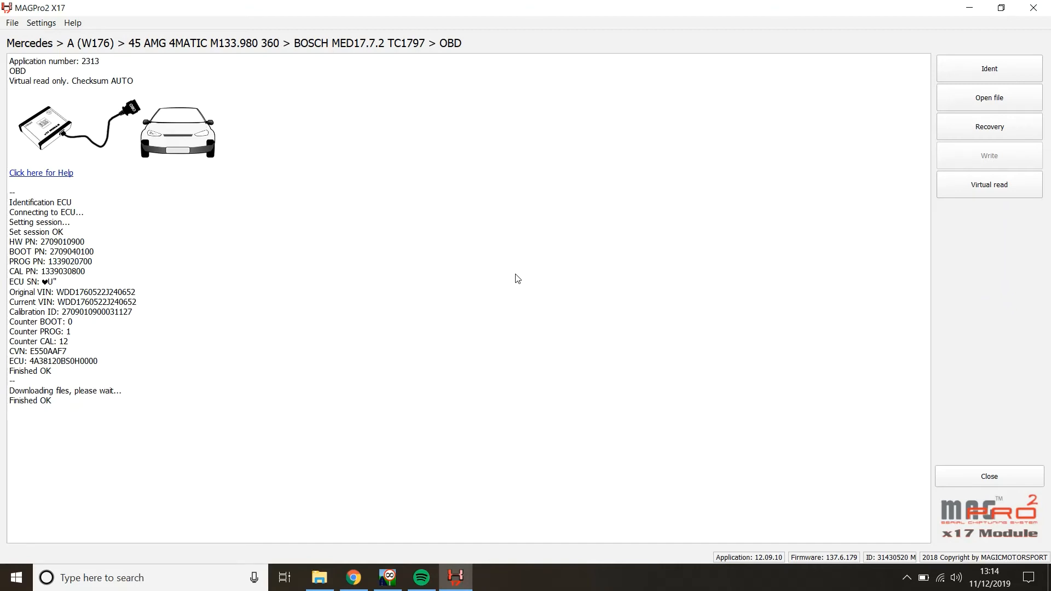
{"action": "mouse_move", "coordinate": [629, 282]}
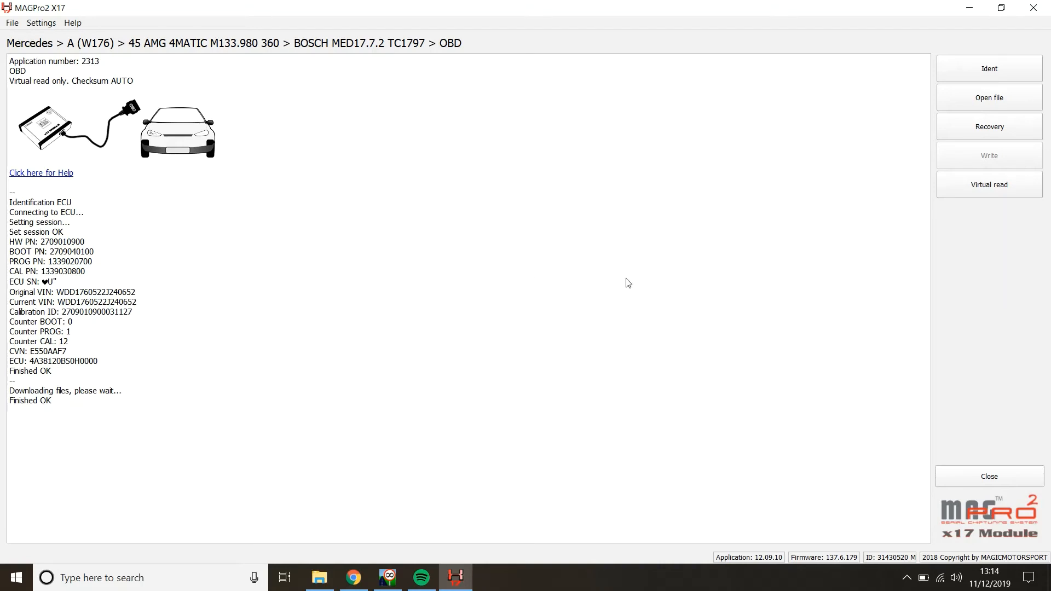
{"action": "mouse_move", "coordinate": [232, 245]}
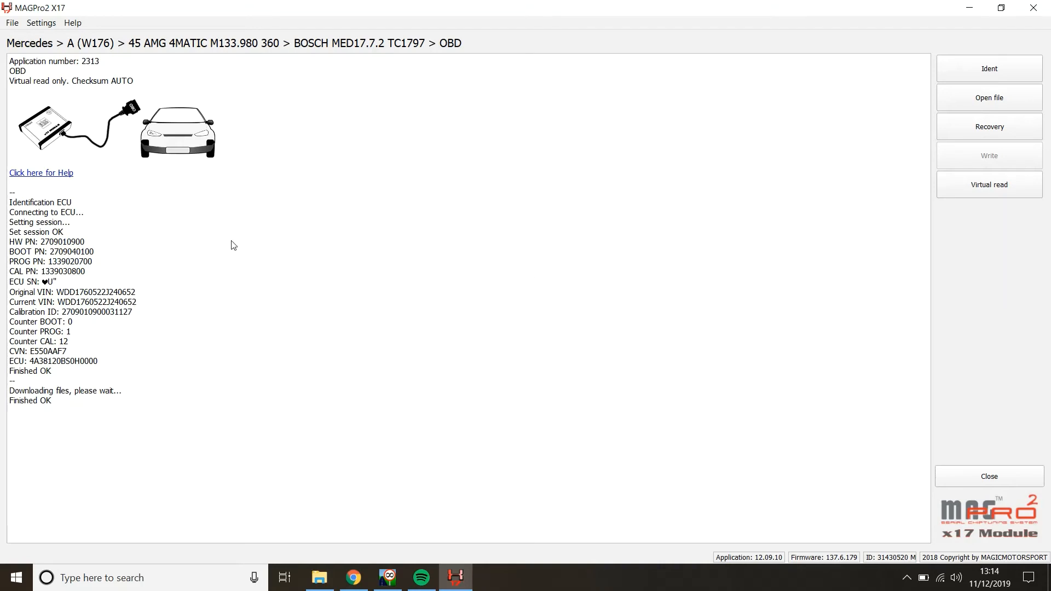
{"action": "mouse_move", "coordinate": [989, 97]}
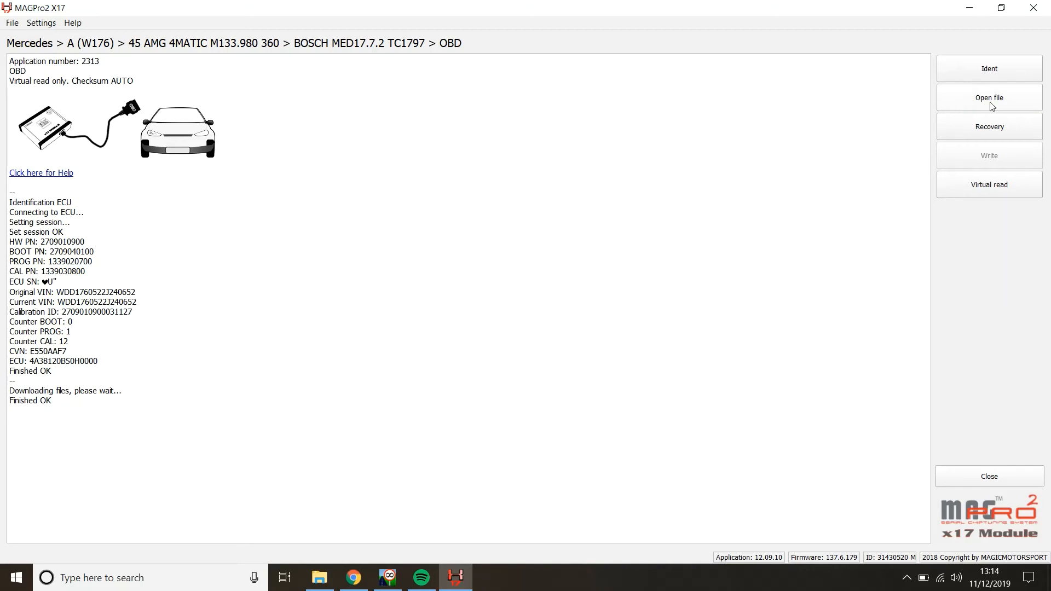
Step: Load OBD_mercedesa45stockobd from the Desktop back into the session, checksum correct
{"action": "left_click", "coordinate": [988, 98]}
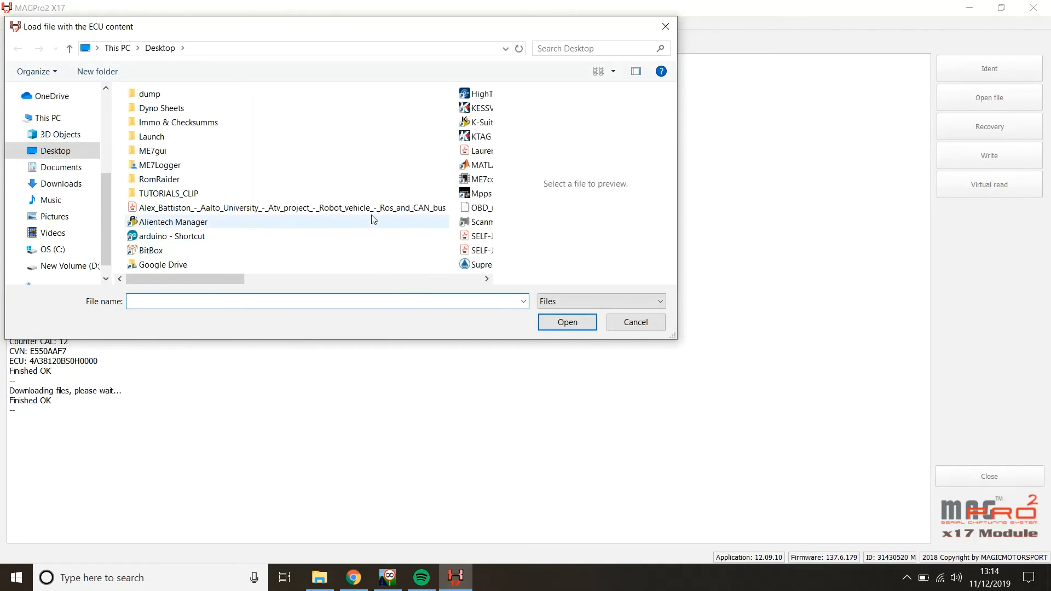
{"action": "left_click", "coordinate": [181, 206]}
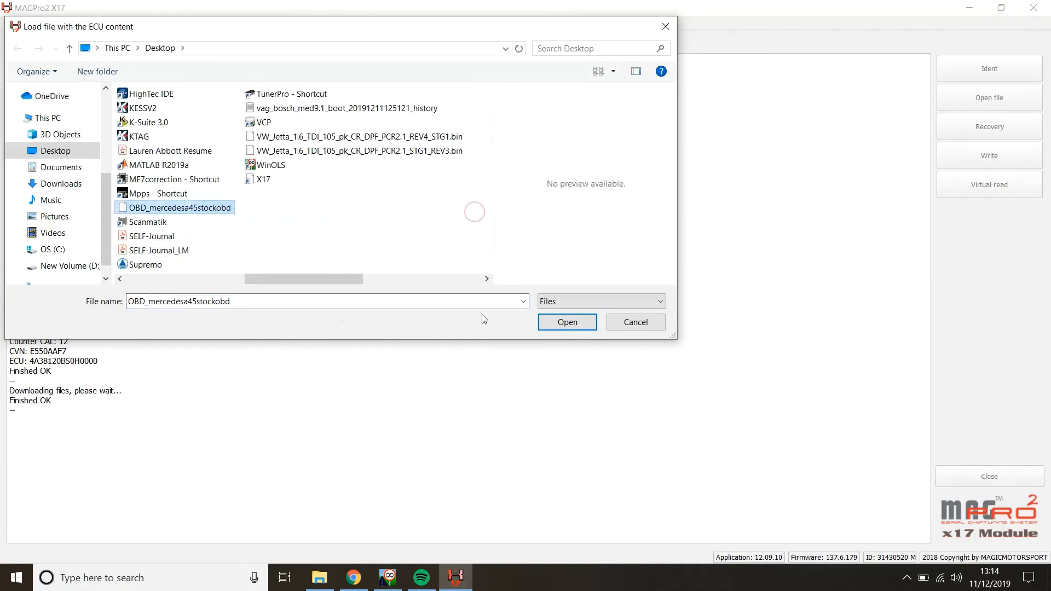
{"action": "left_click", "coordinate": [566, 322]}
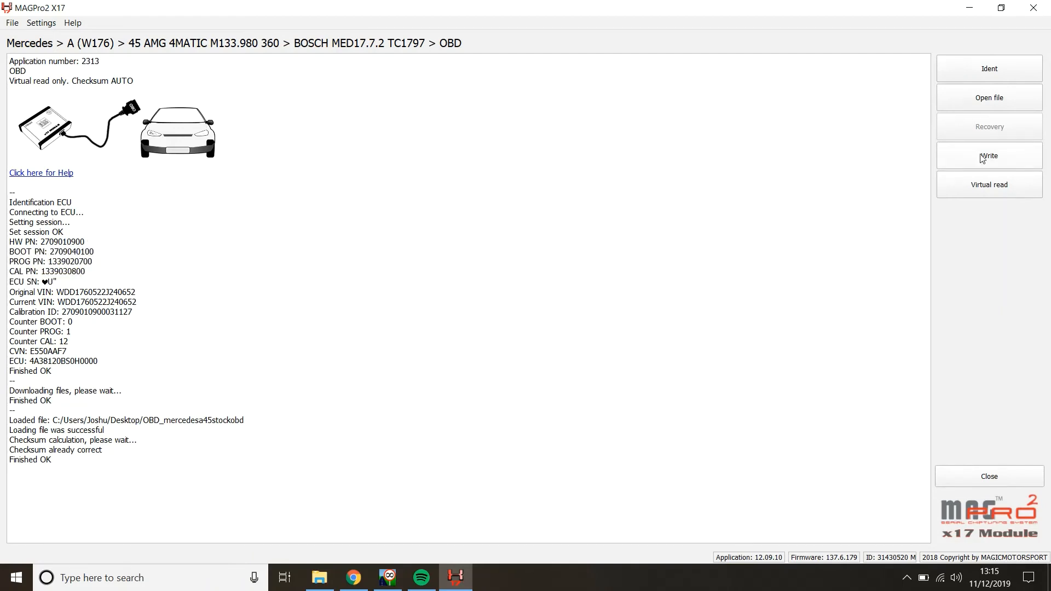
{"action": "mouse_move", "coordinate": [1008, 155]}
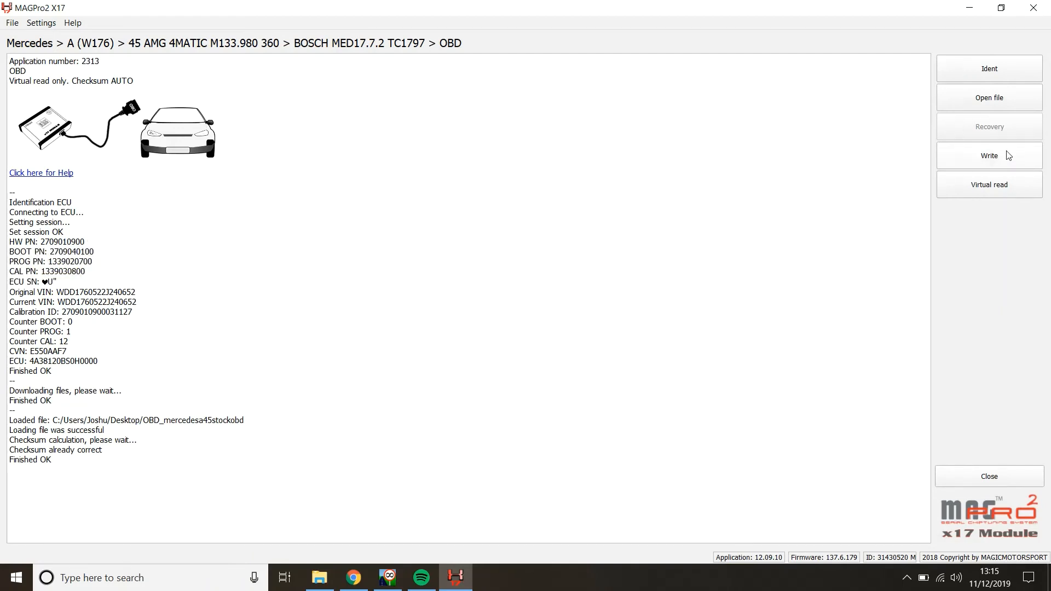
{"action": "mouse_move", "coordinate": [924, 147]}
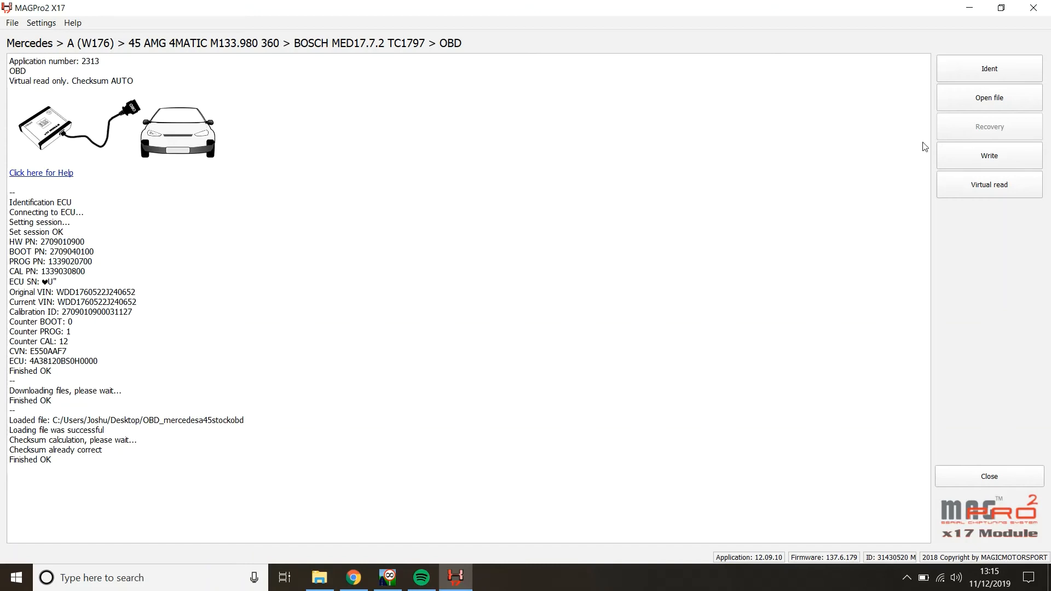
{"action": "mouse_move", "coordinate": [1000, 135]}
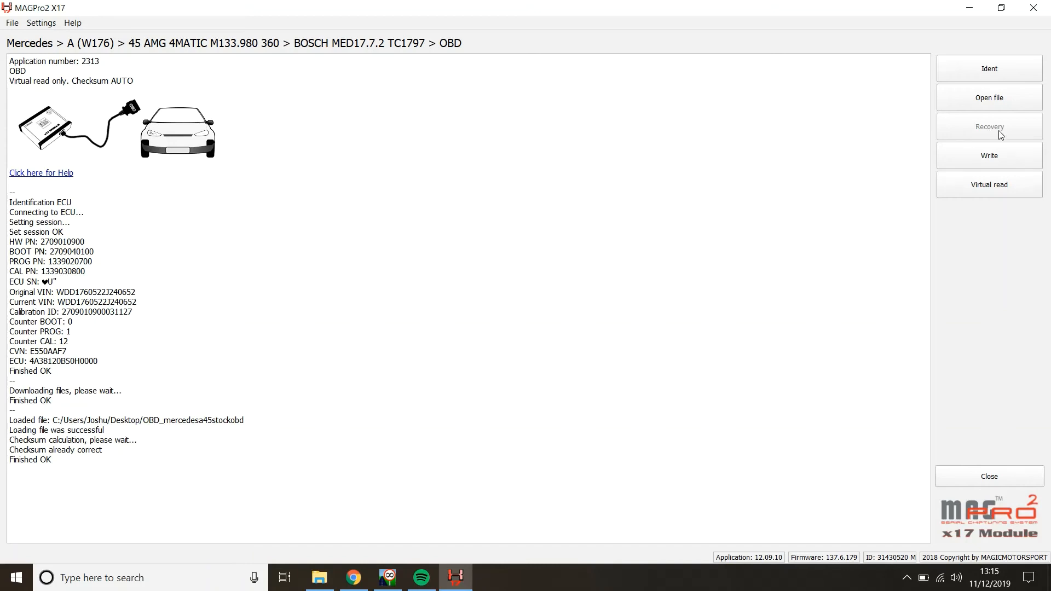
{"action": "mouse_move", "coordinate": [549, 322]}
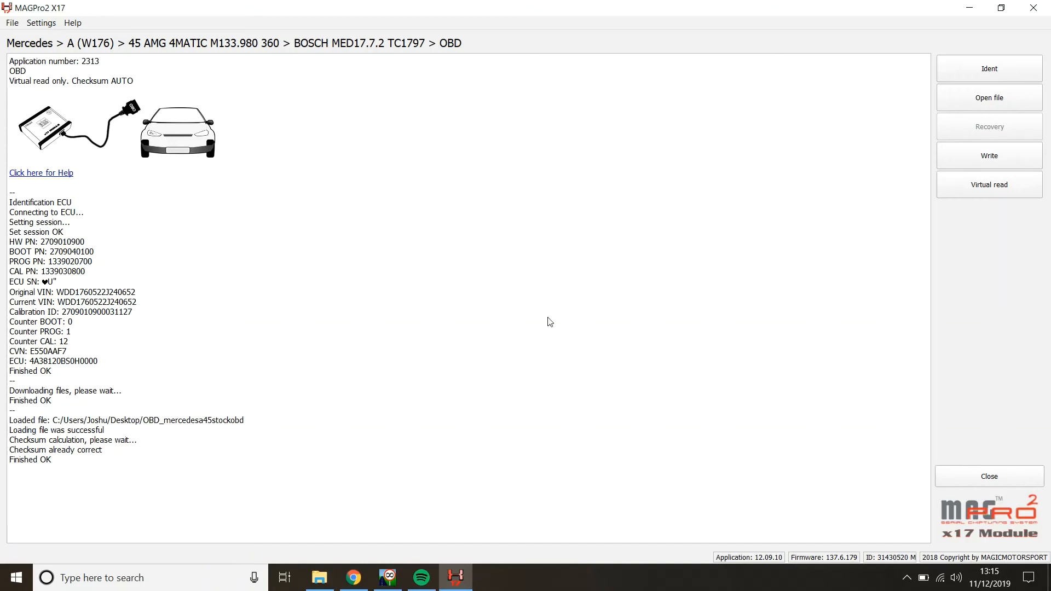
{"action": "mouse_move", "coordinate": [992, 130]}
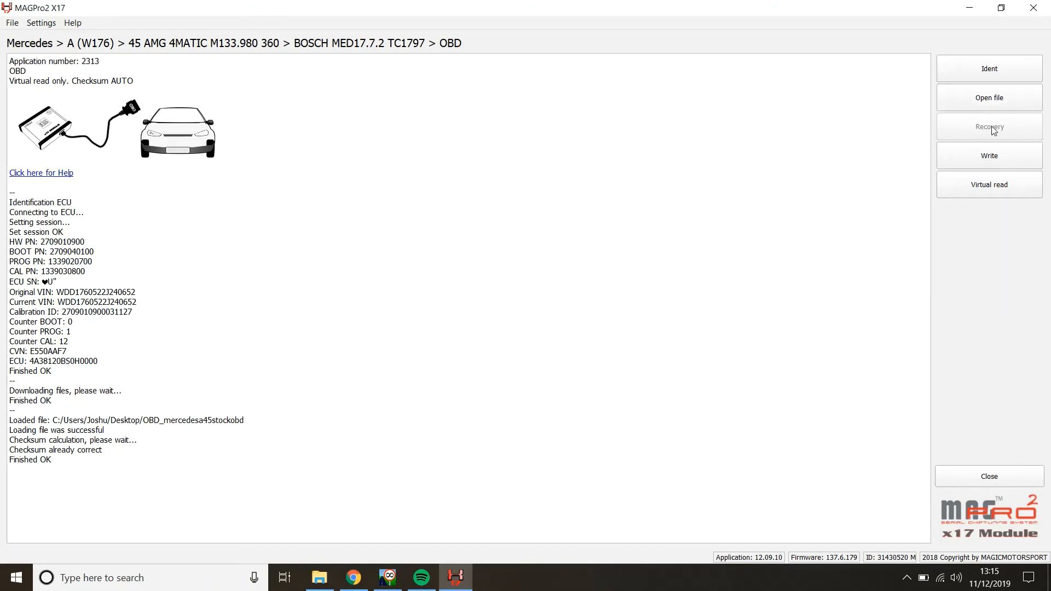
{"action": "mouse_move", "coordinate": [1017, 122]}
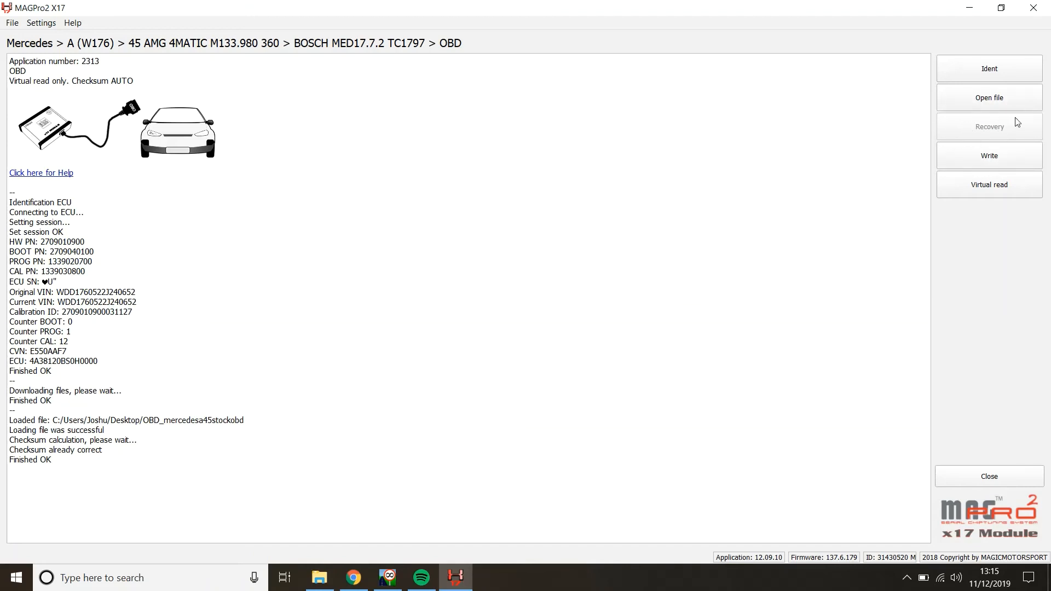
{"action": "mouse_move", "coordinate": [794, 194]}
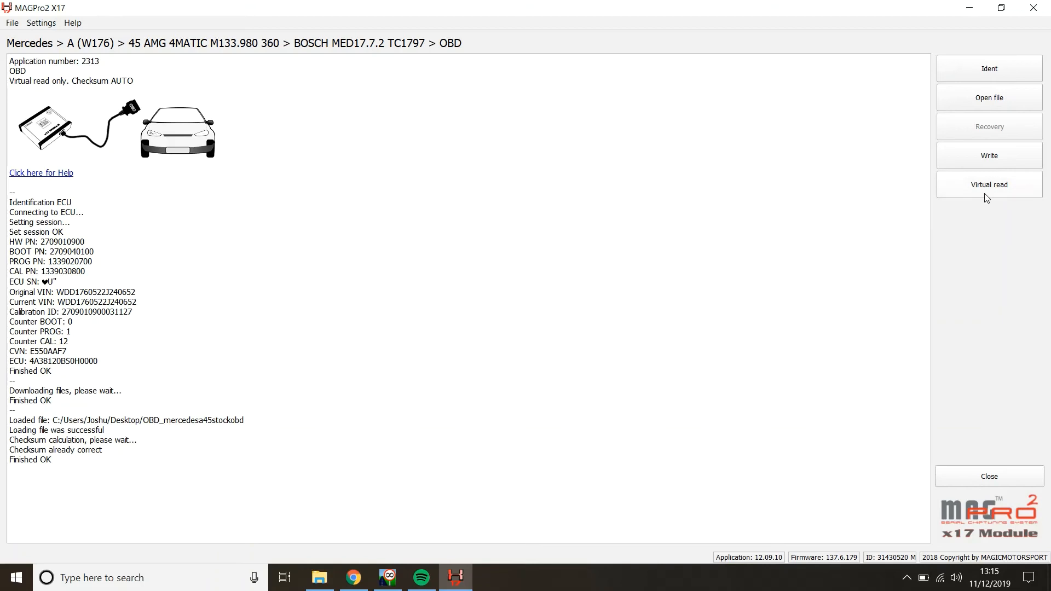
{"action": "mouse_move", "coordinate": [784, 225]}
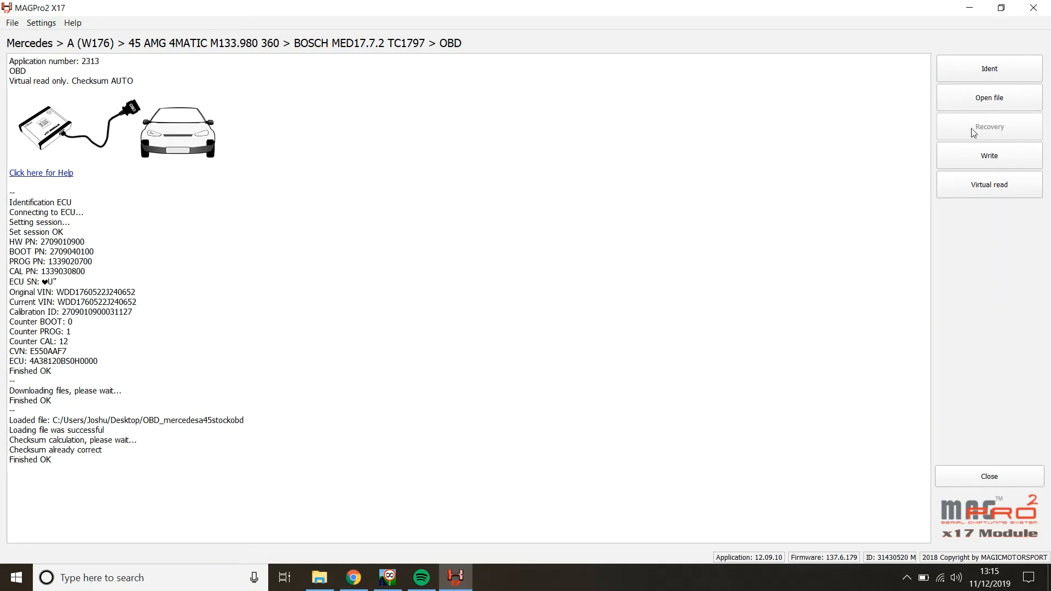
{"action": "mouse_move", "coordinate": [831, 134]}
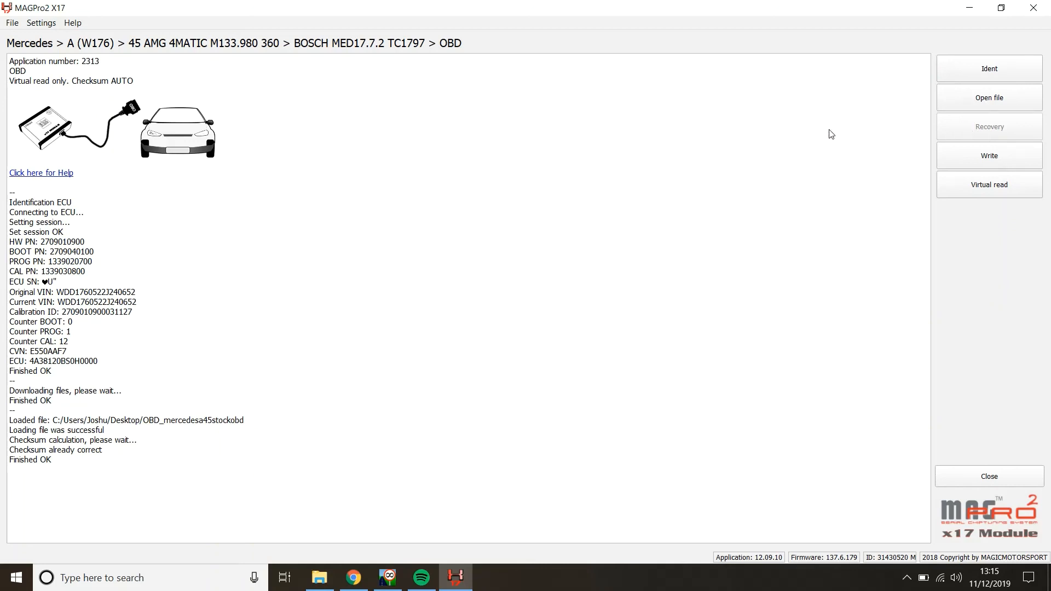
{"action": "mouse_move", "coordinate": [606, 245]}
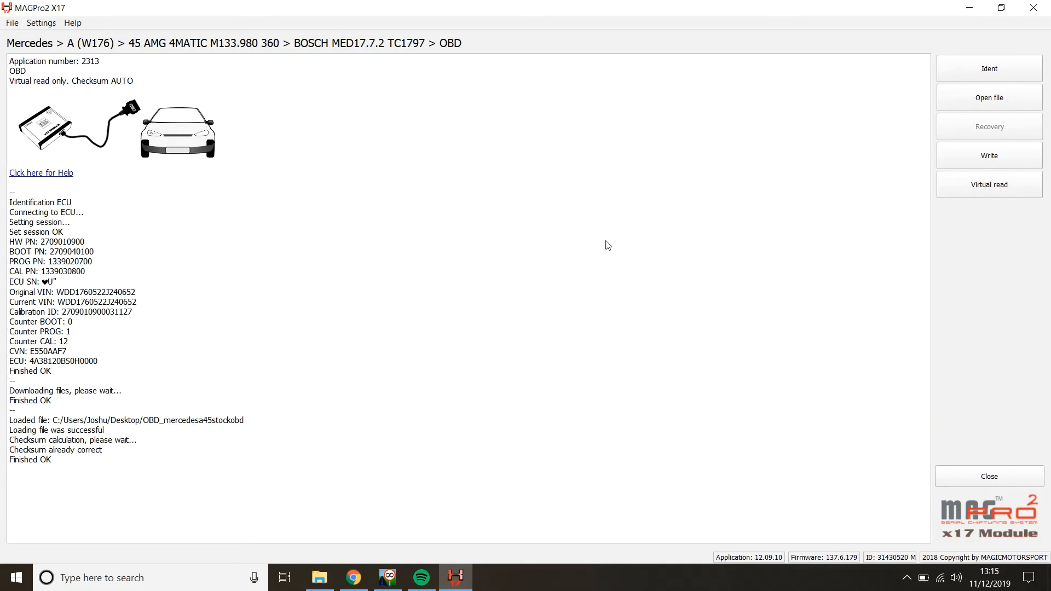
{"action": "mouse_move", "coordinate": [518, 360]}
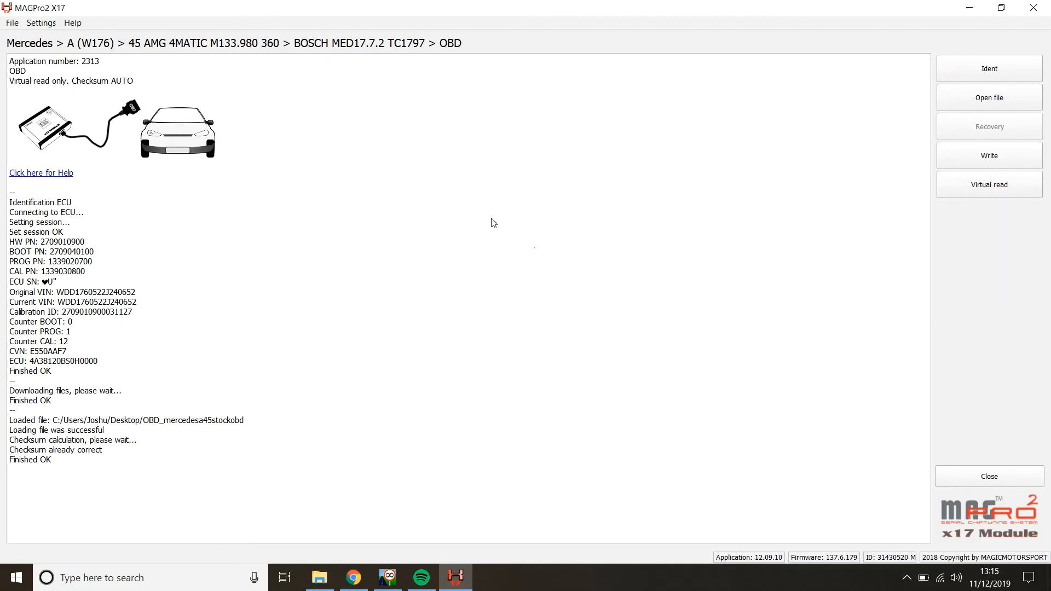
{"action": "mouse_move", "coordinate": [385, 274]}
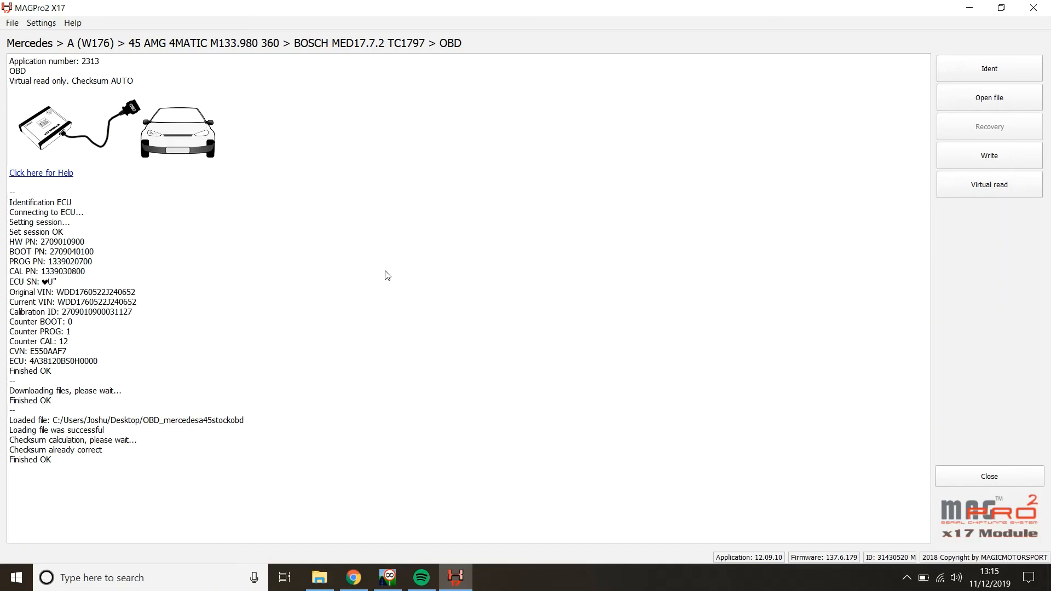
{"action": "mouse_move", "coordinate": [491, 286]}
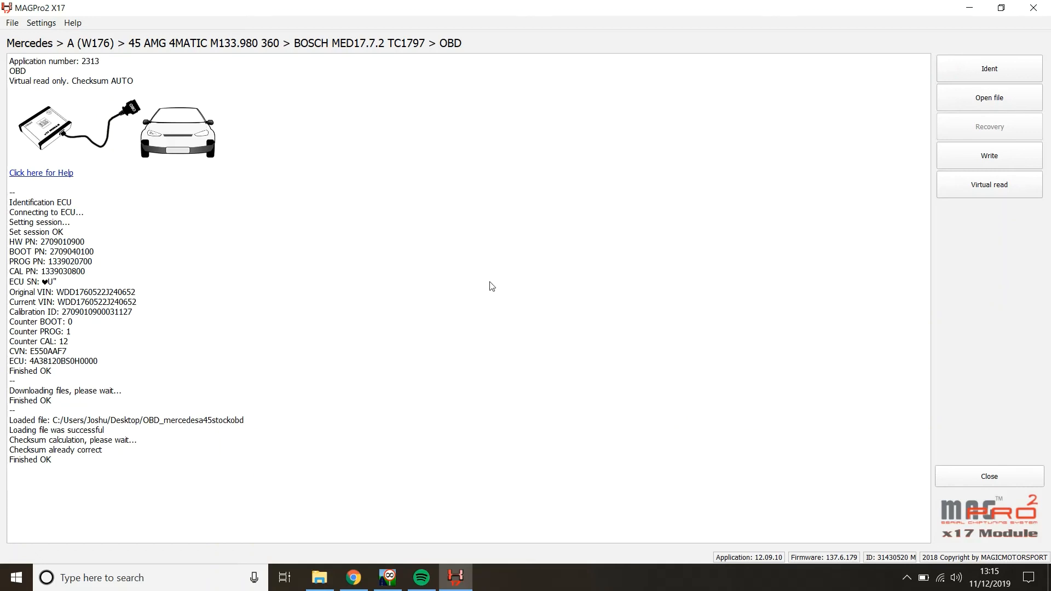
{"action": "mouse_move", "coordinate": [490, 279]}
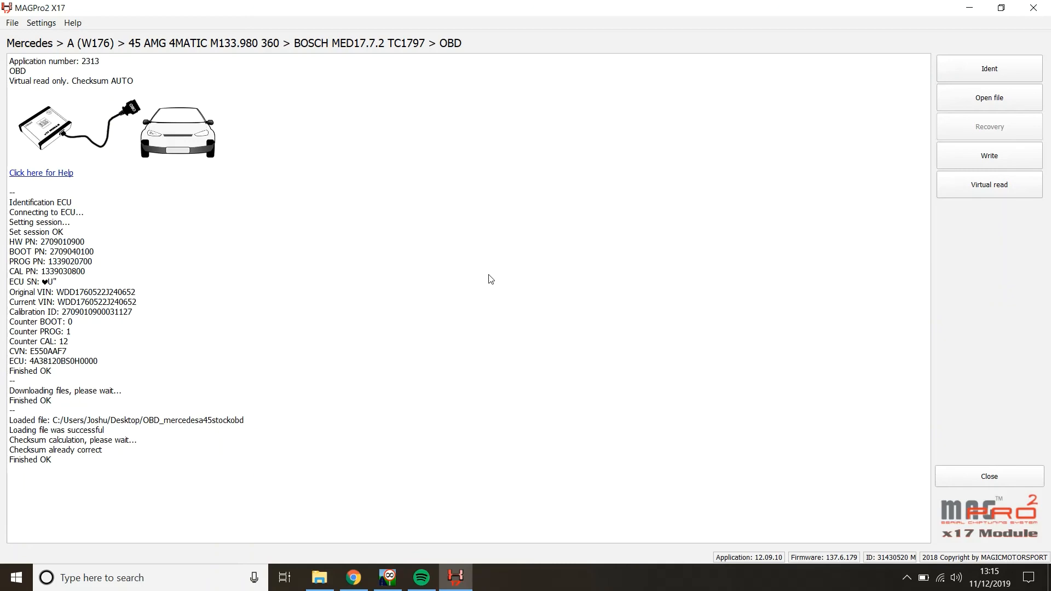